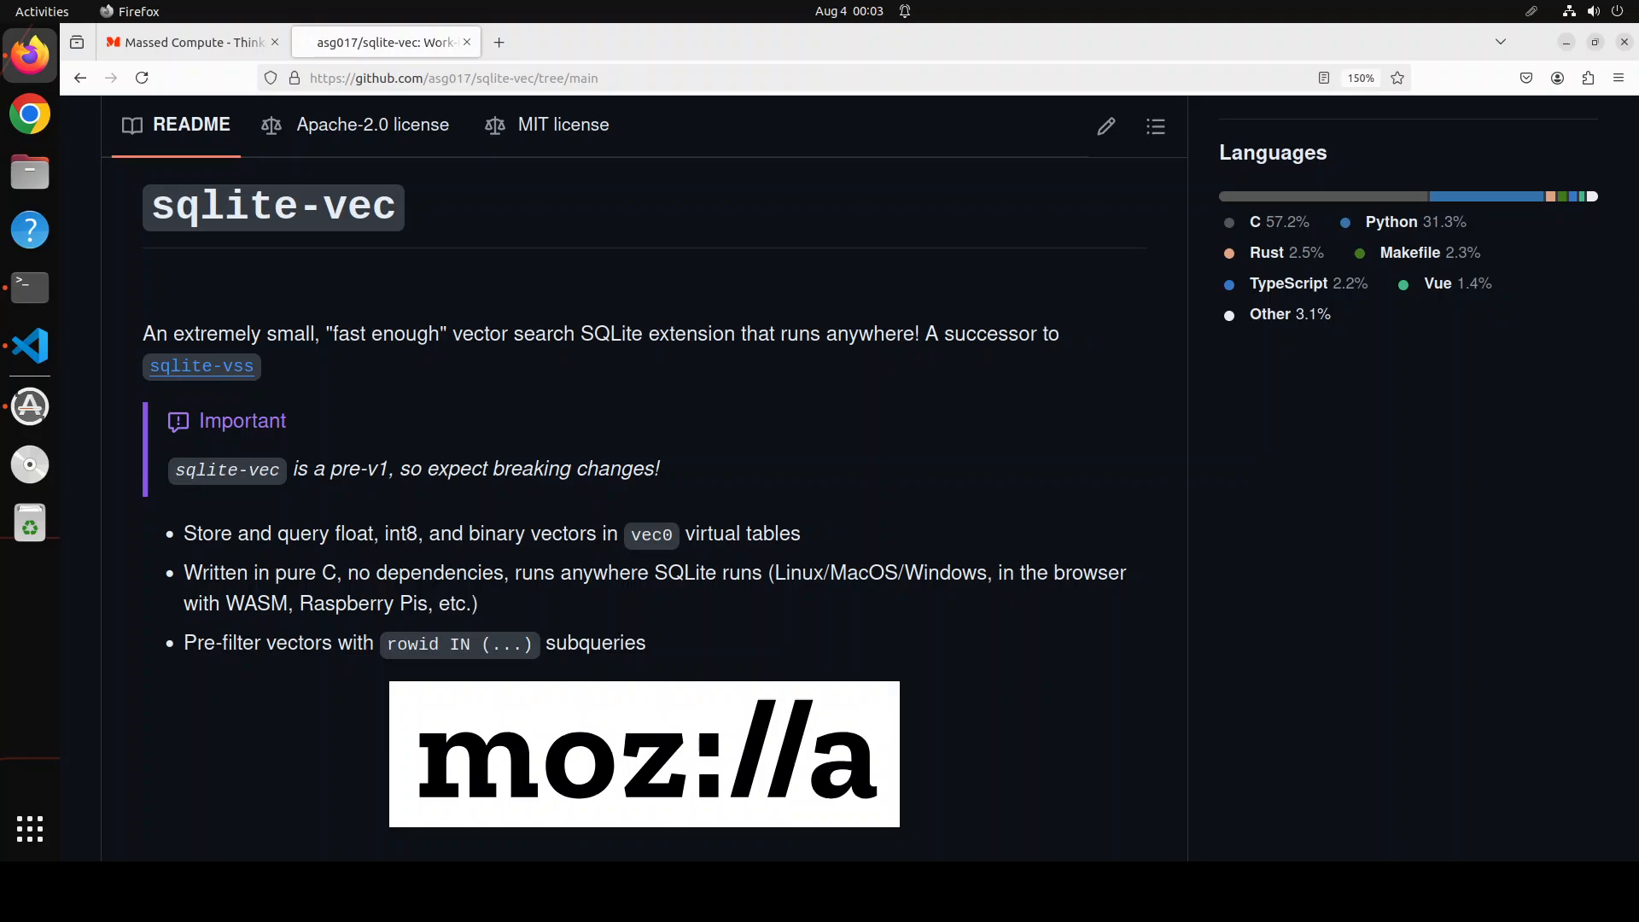
Step: Switch to the Massed Compute browser tab showing its home page
click(188, 41)
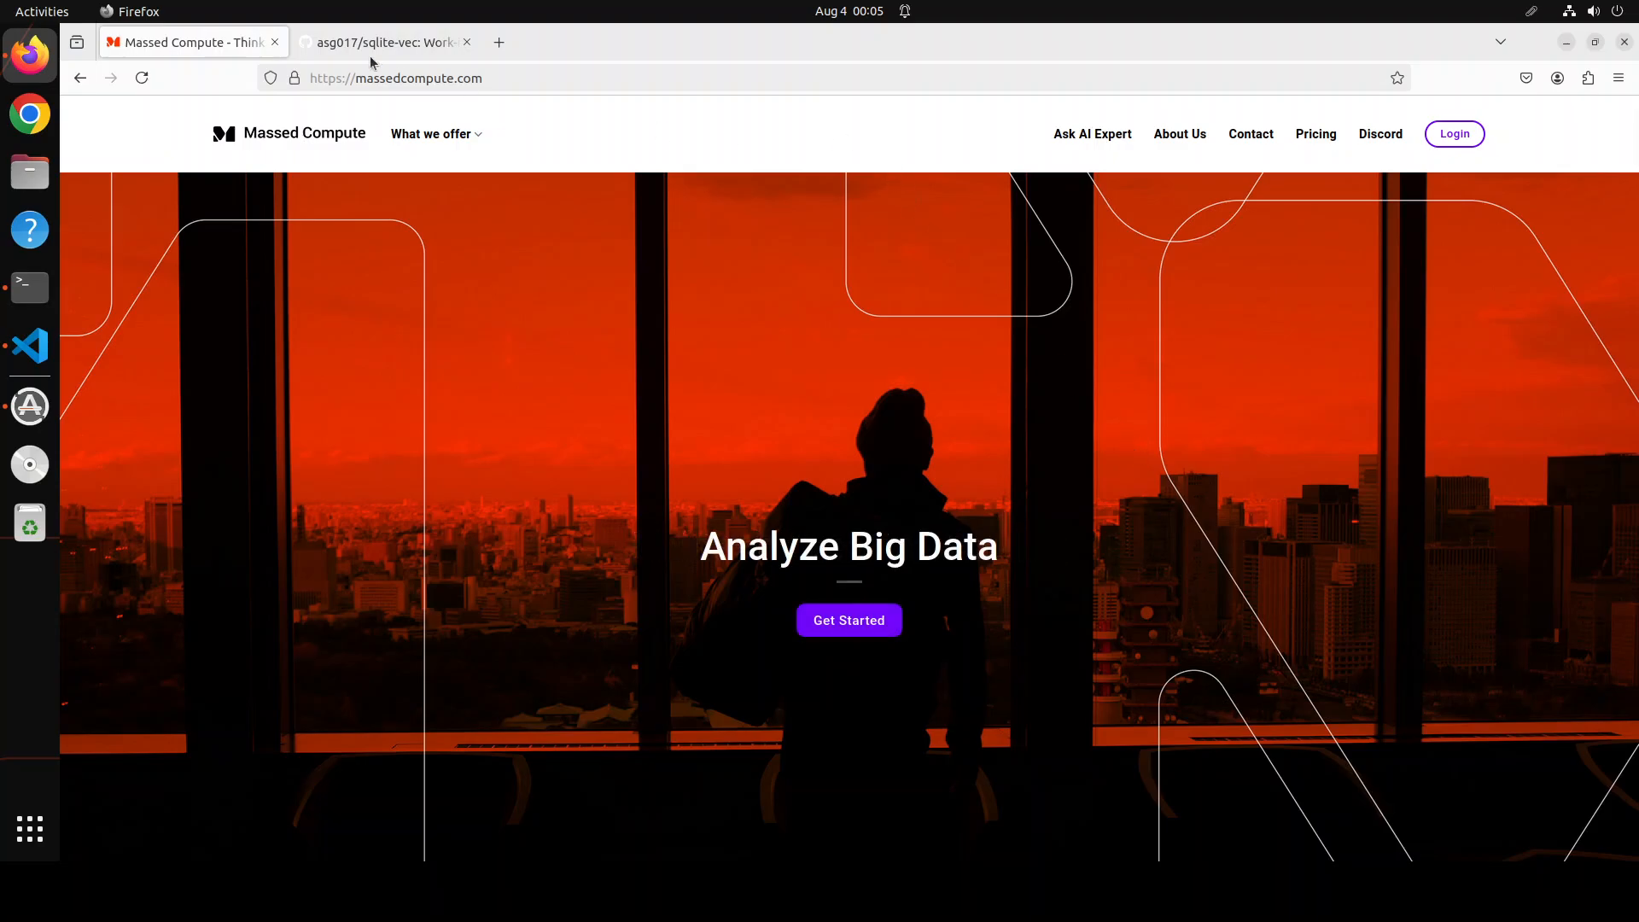
click(384, 41)
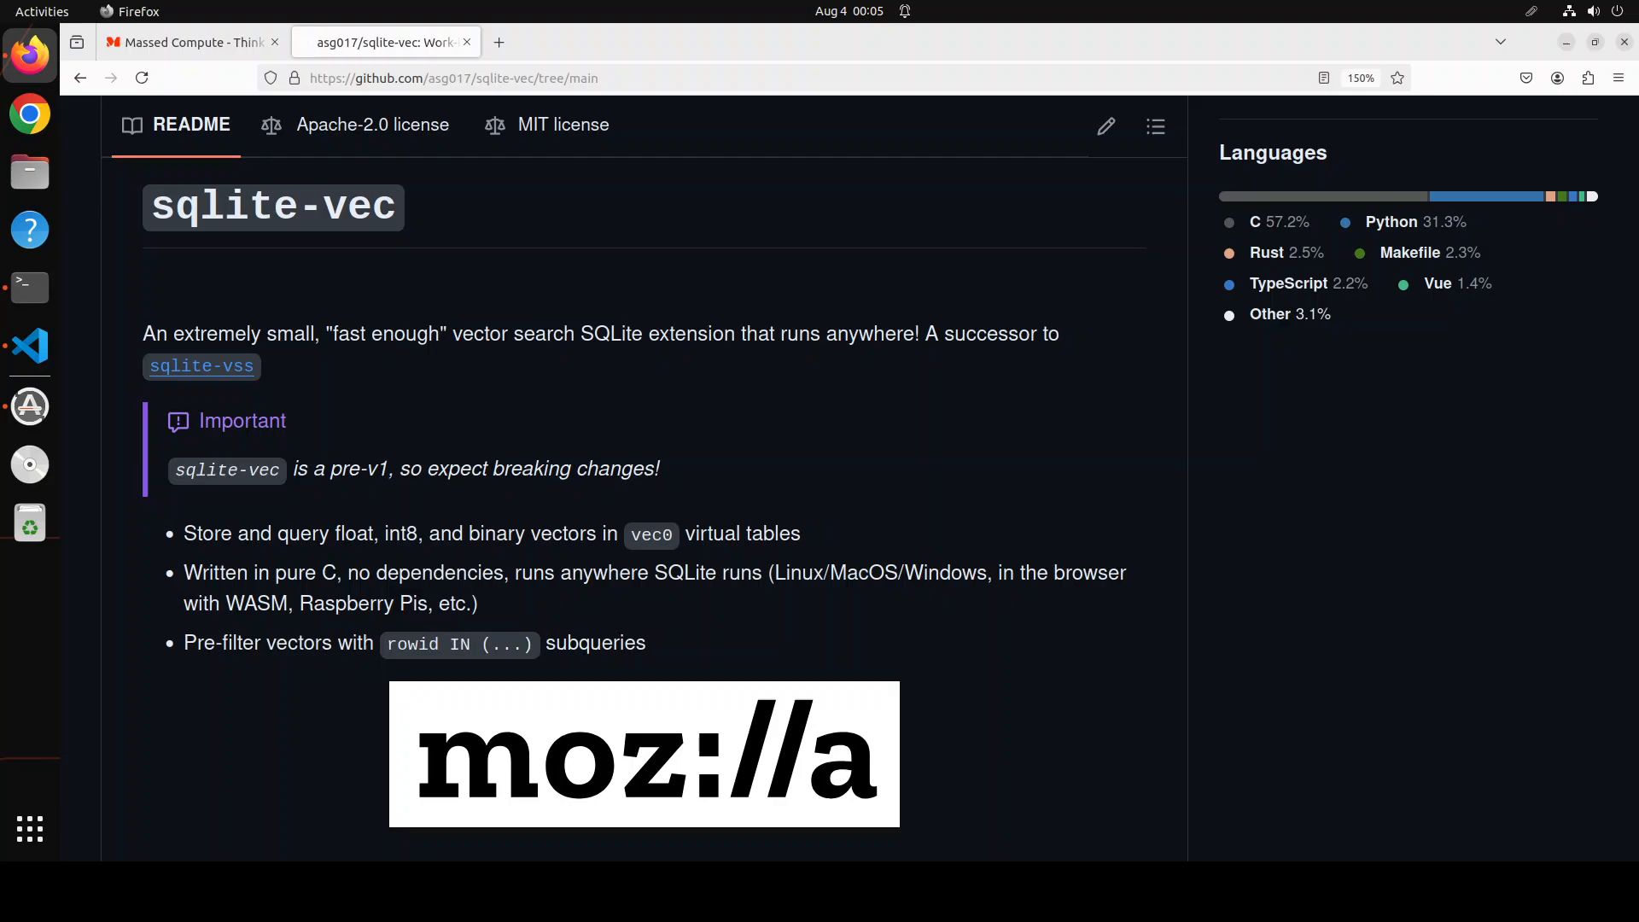
mouse_move(352, 392)
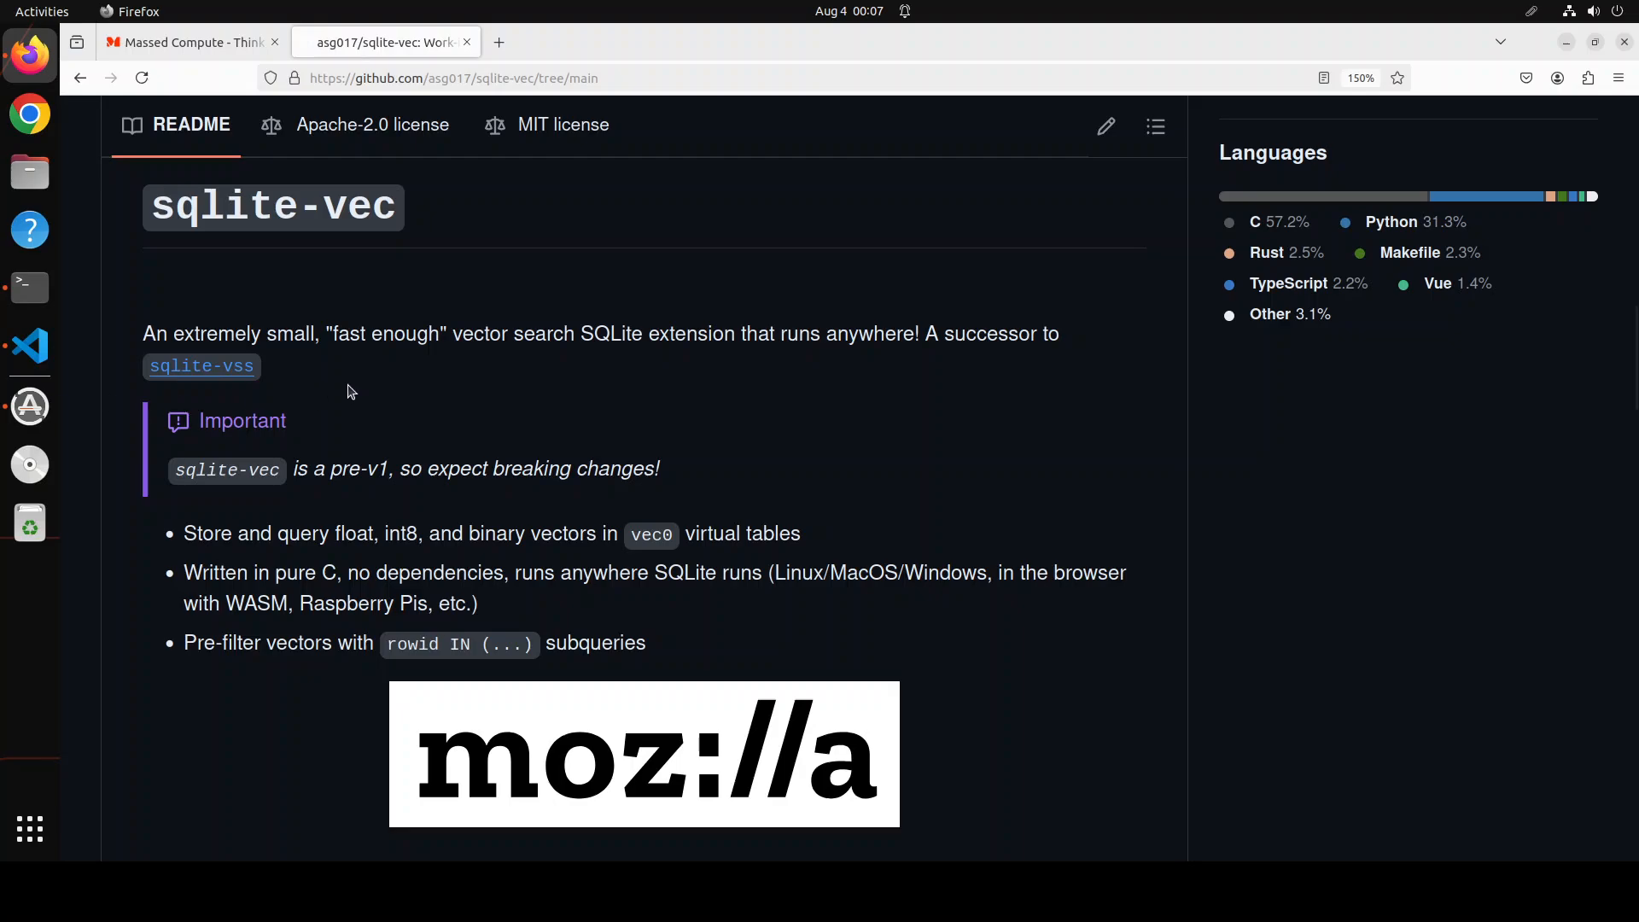
mouse_move(463, 393)
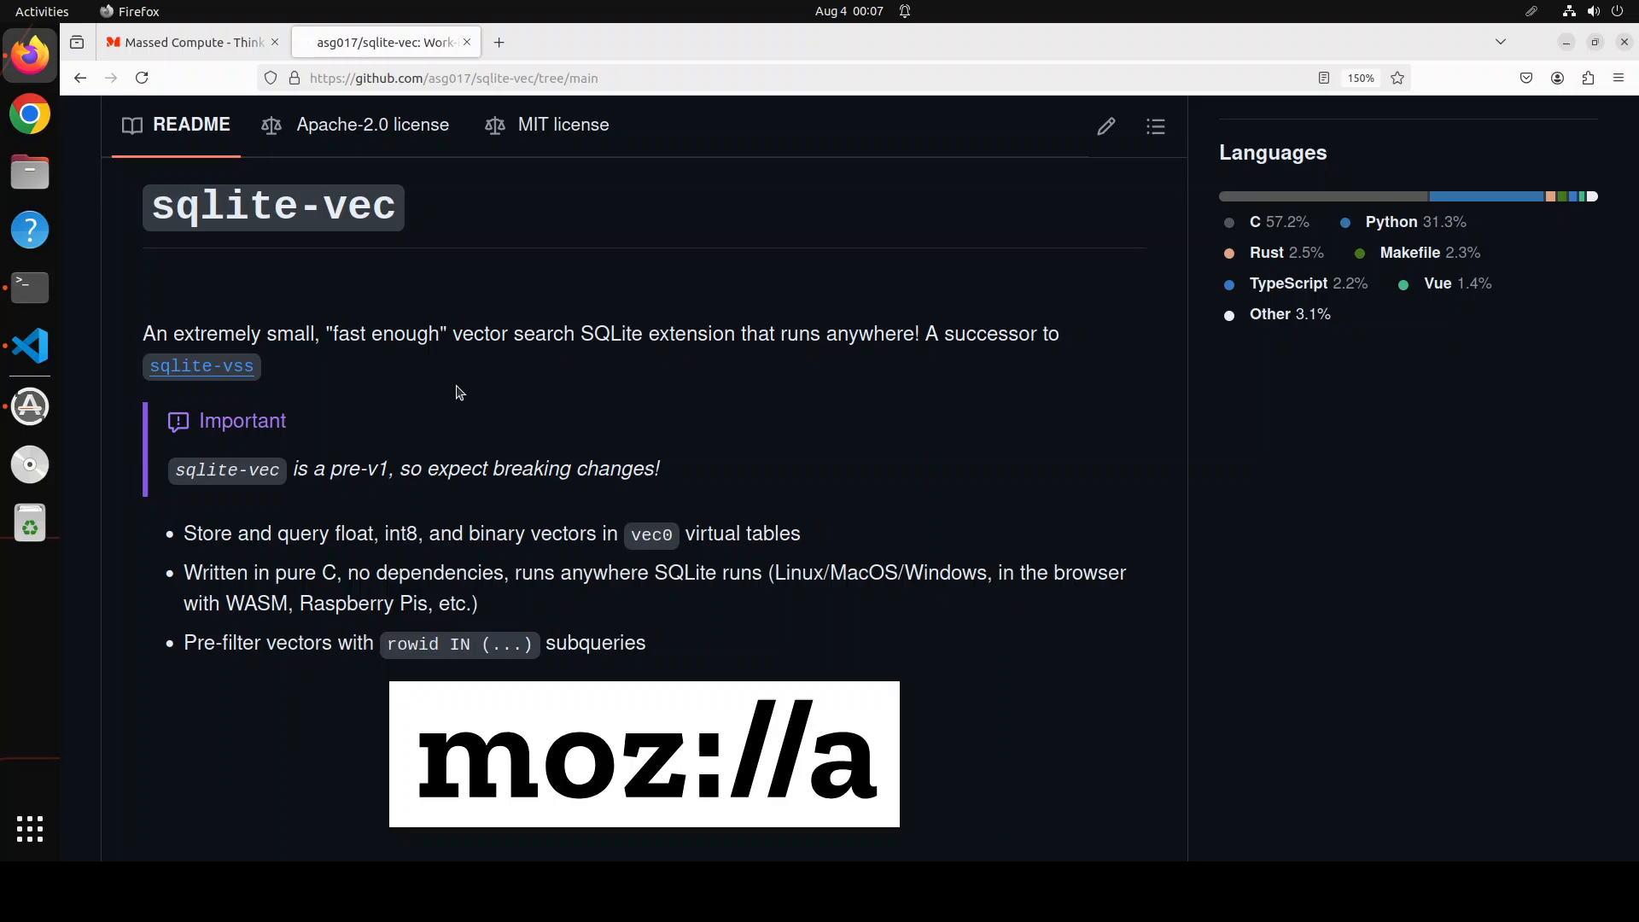
mouse_move(449, 389)
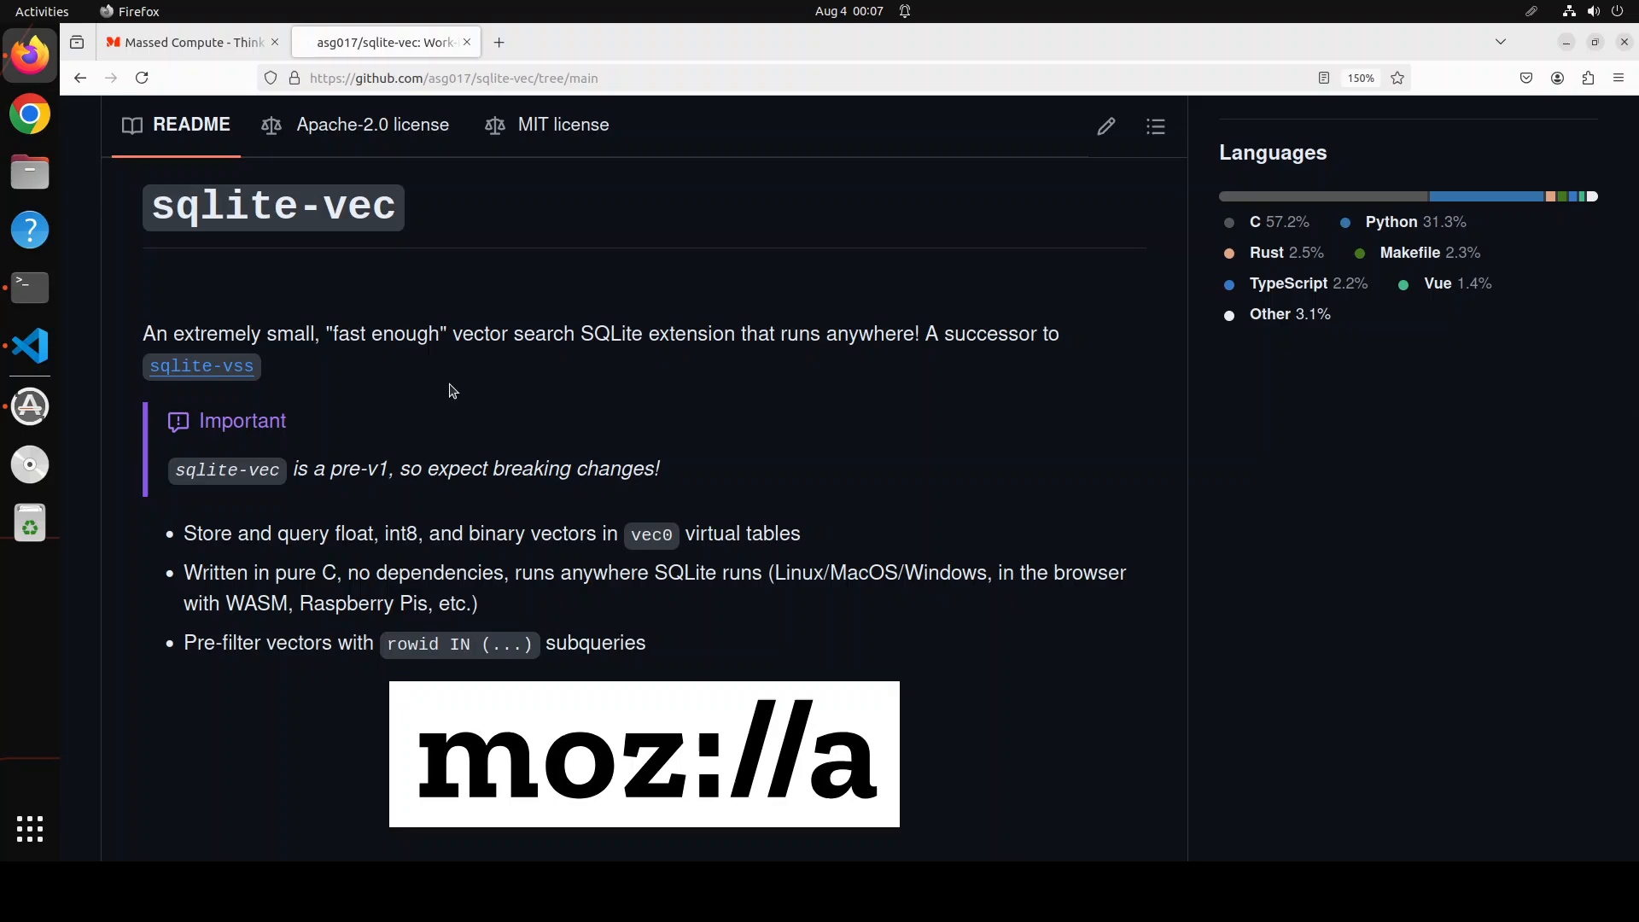
mouse_move(271, 280)
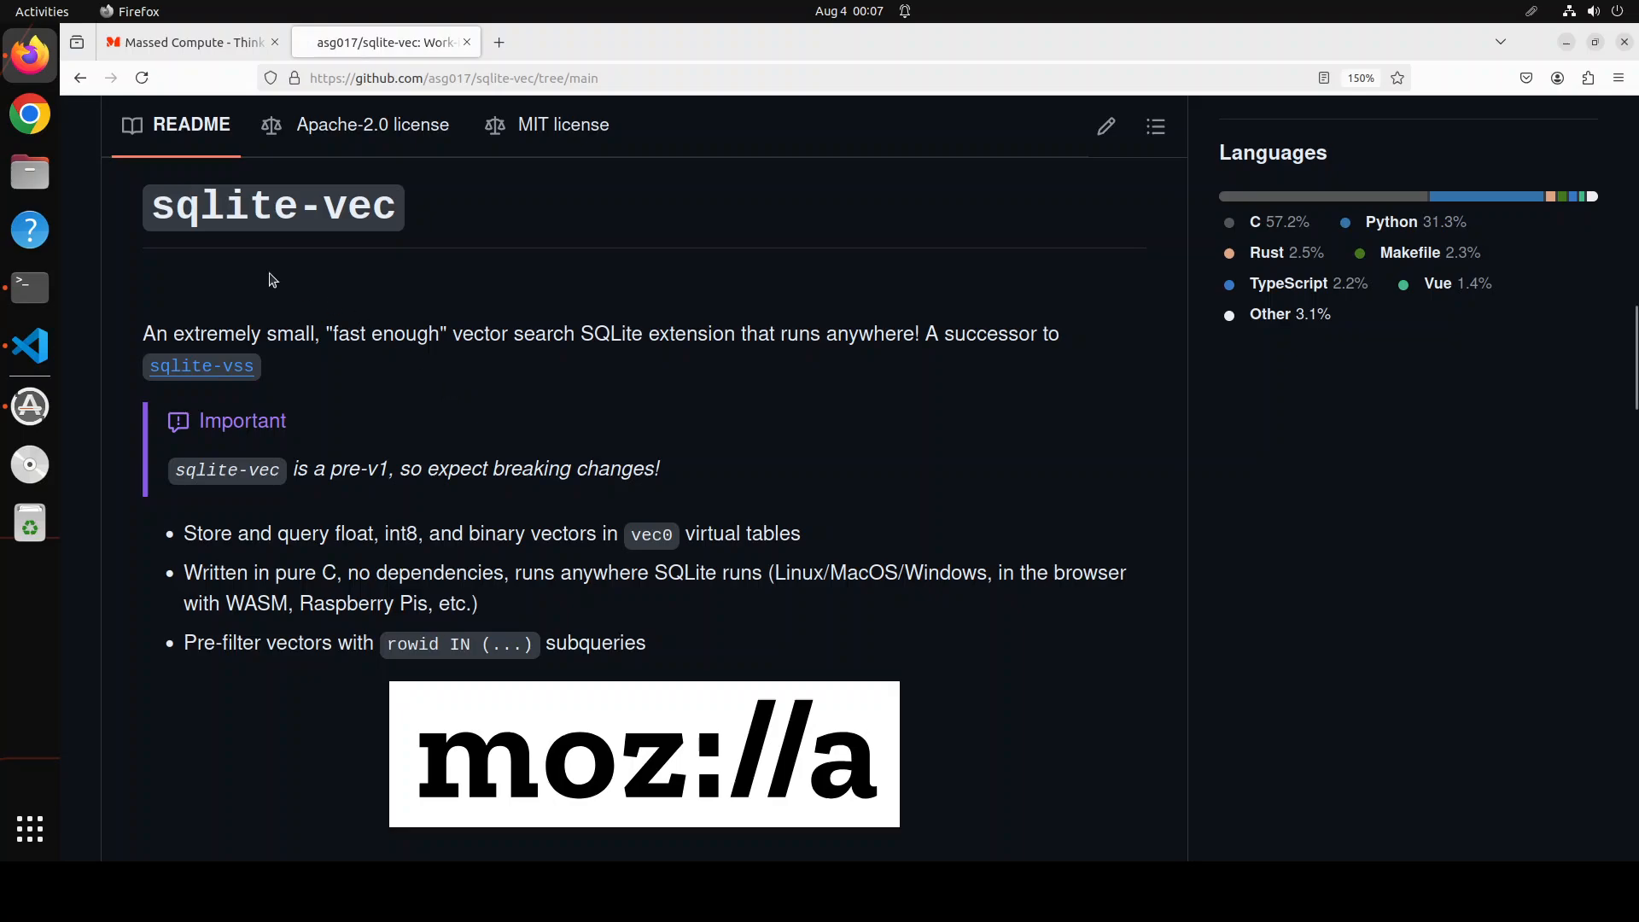
Step: Bring the Terminal window in the myvec folder to the front from the dock
click(29, 287)
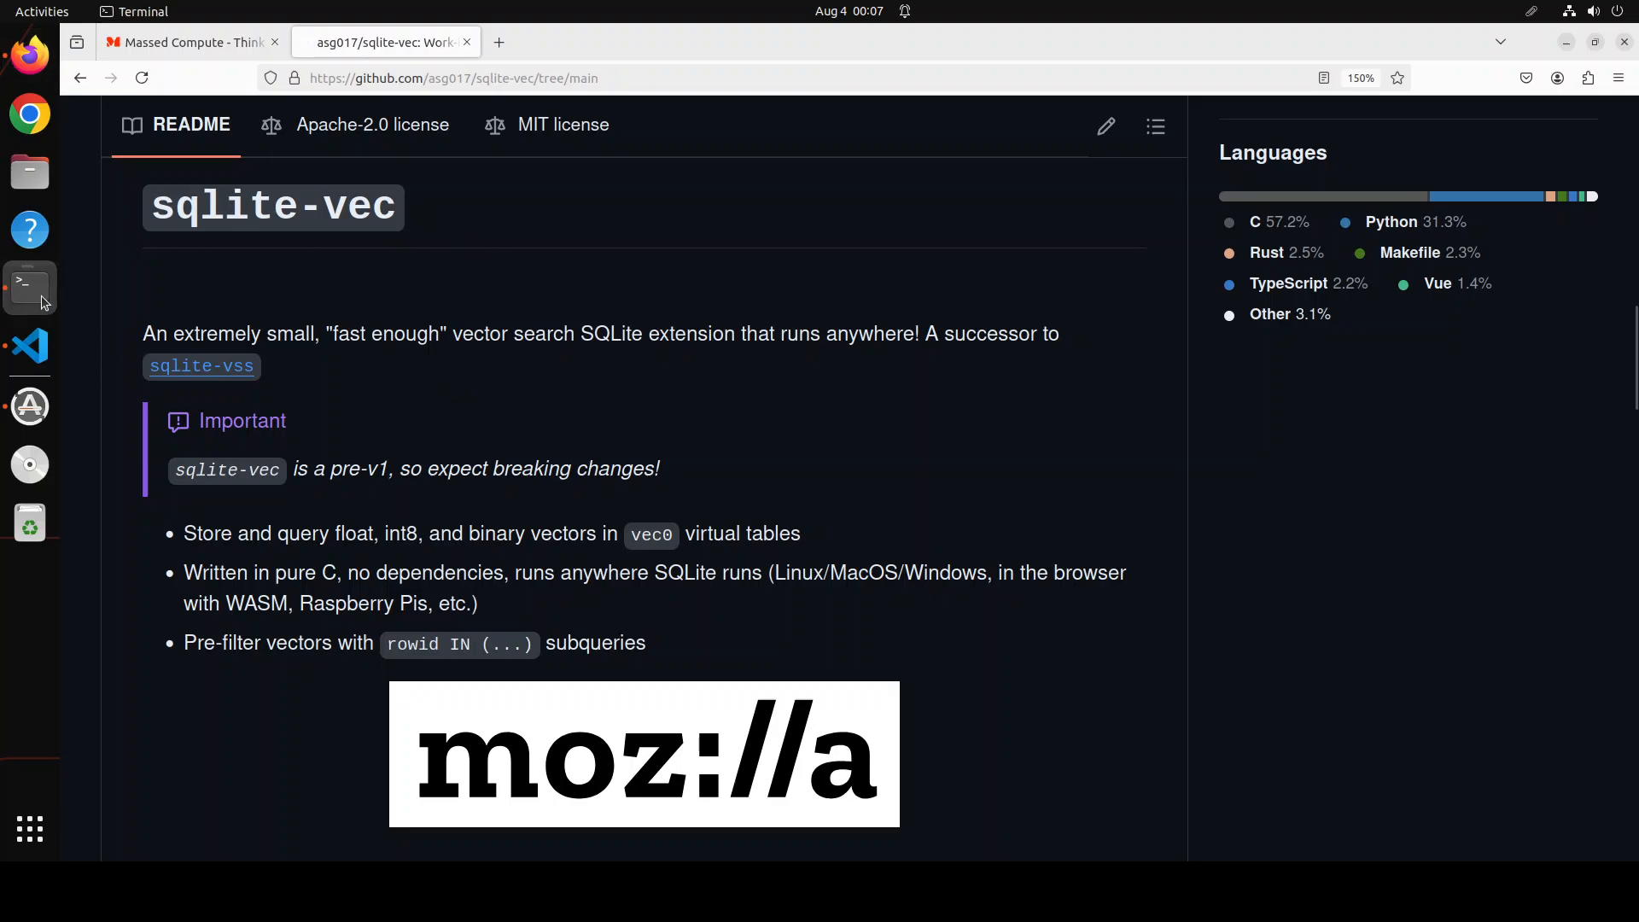
click(29, 288)
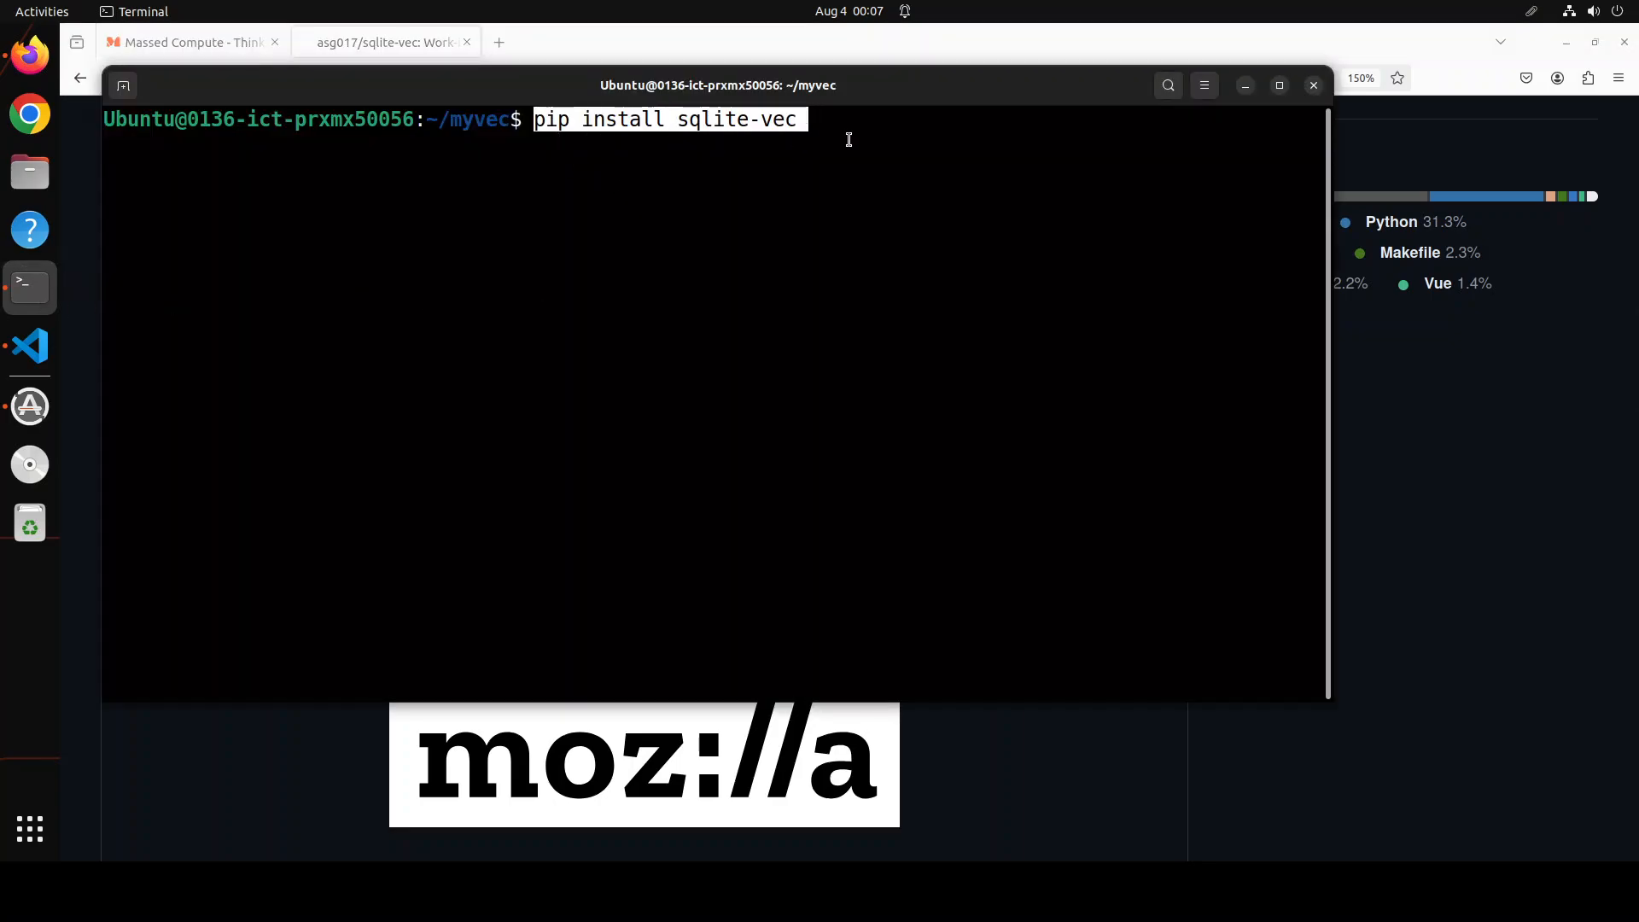
mouse_move(963, 157)
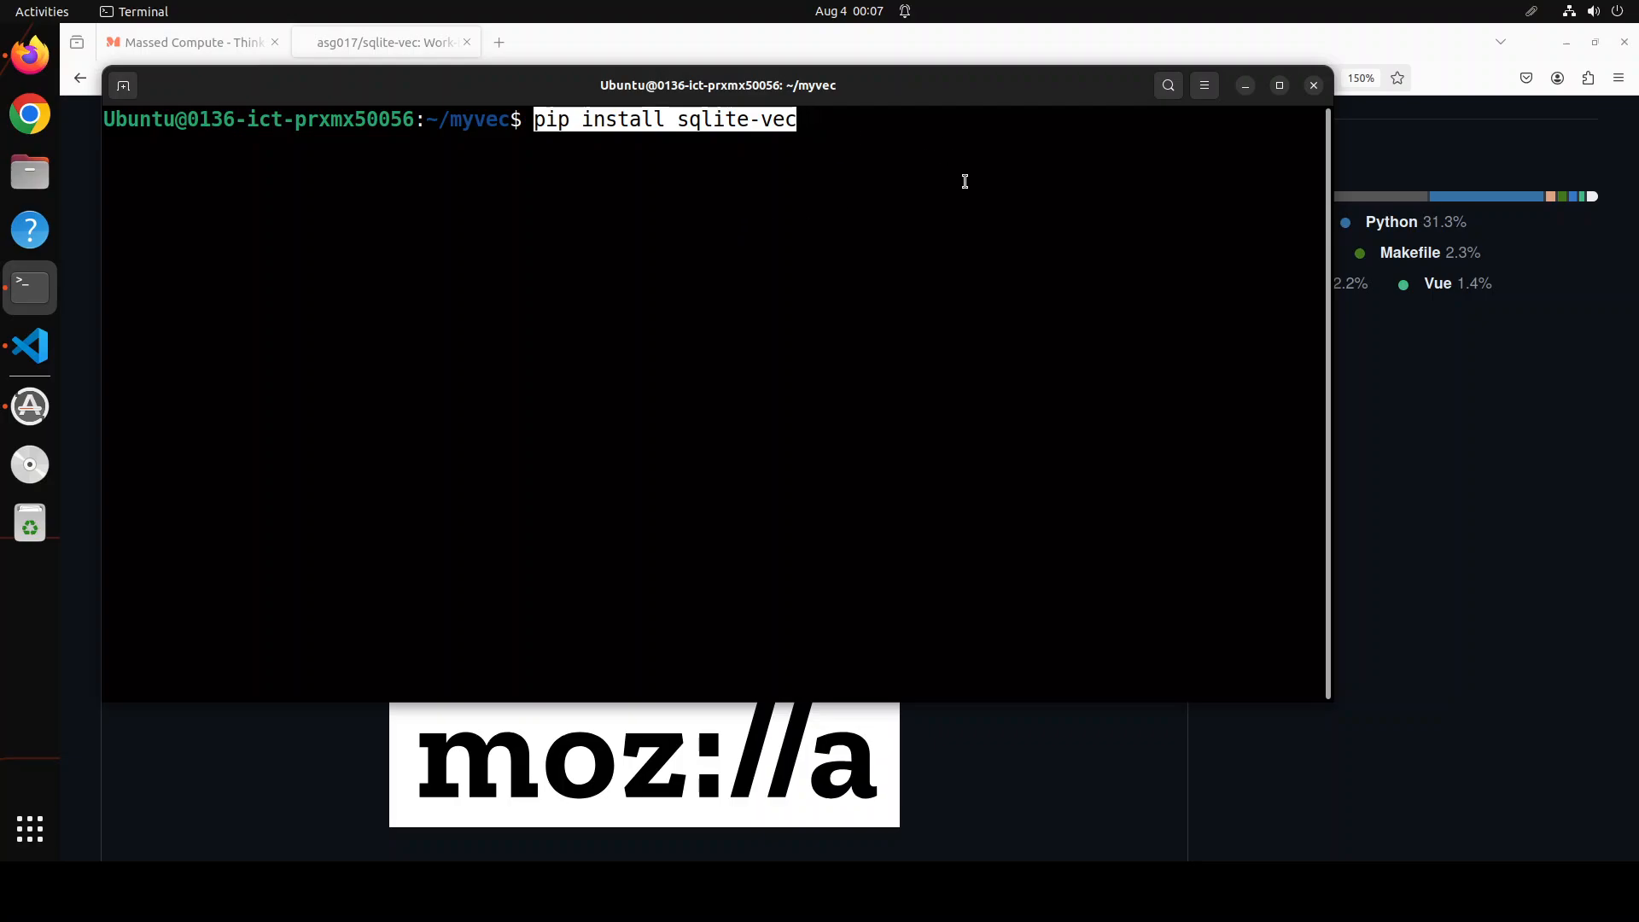
mouse_move(31, 347)
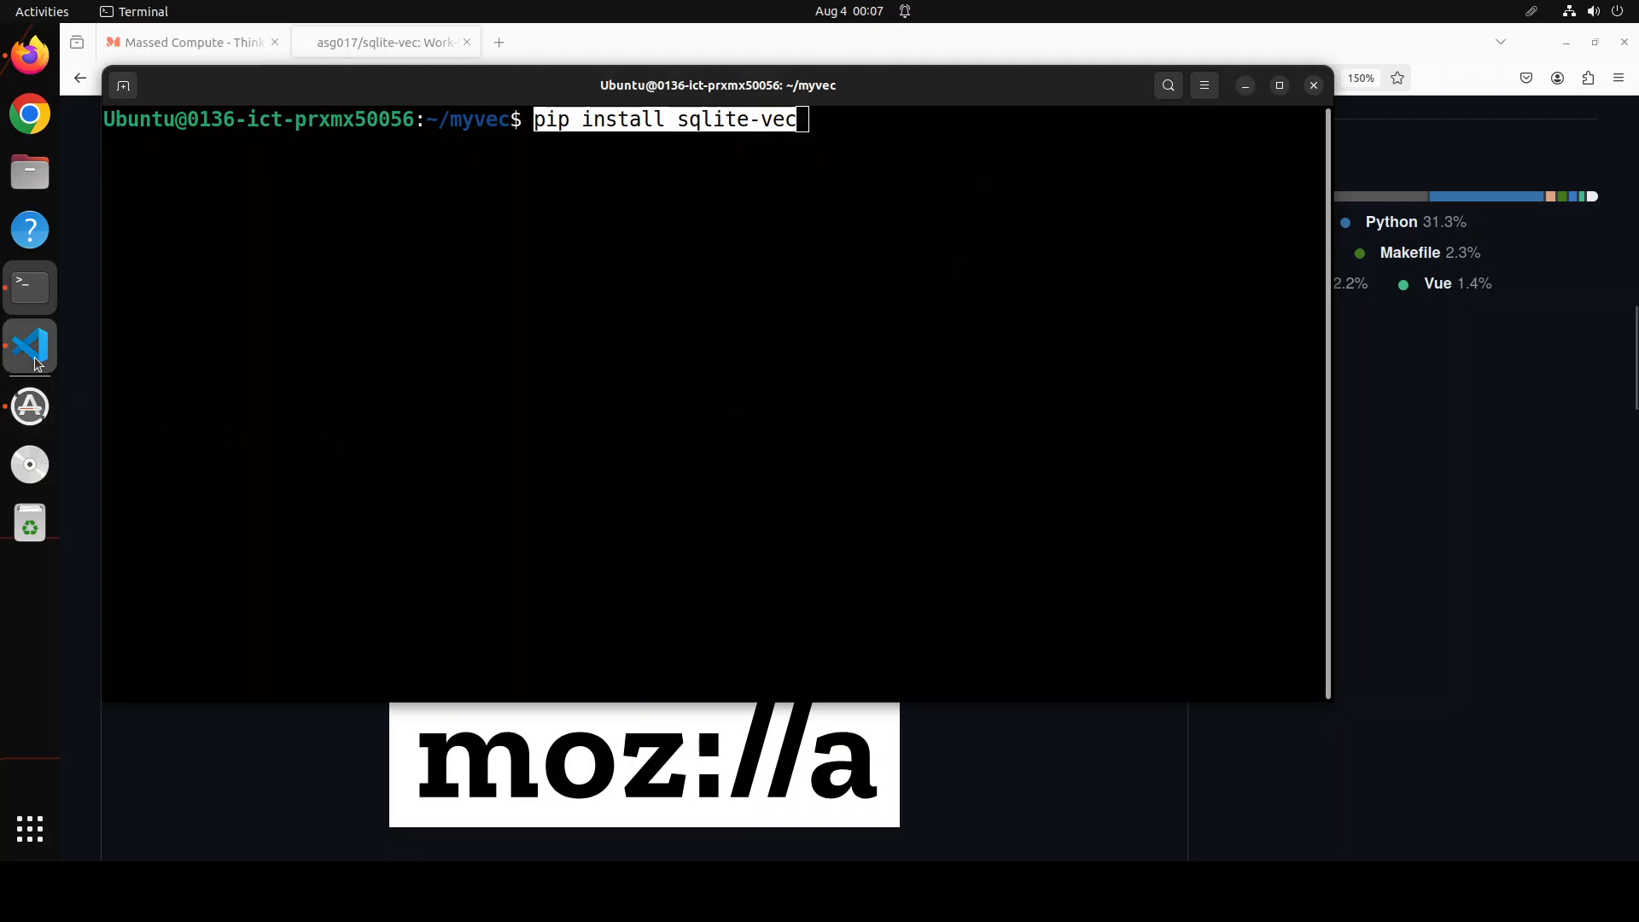
click(29, 347)
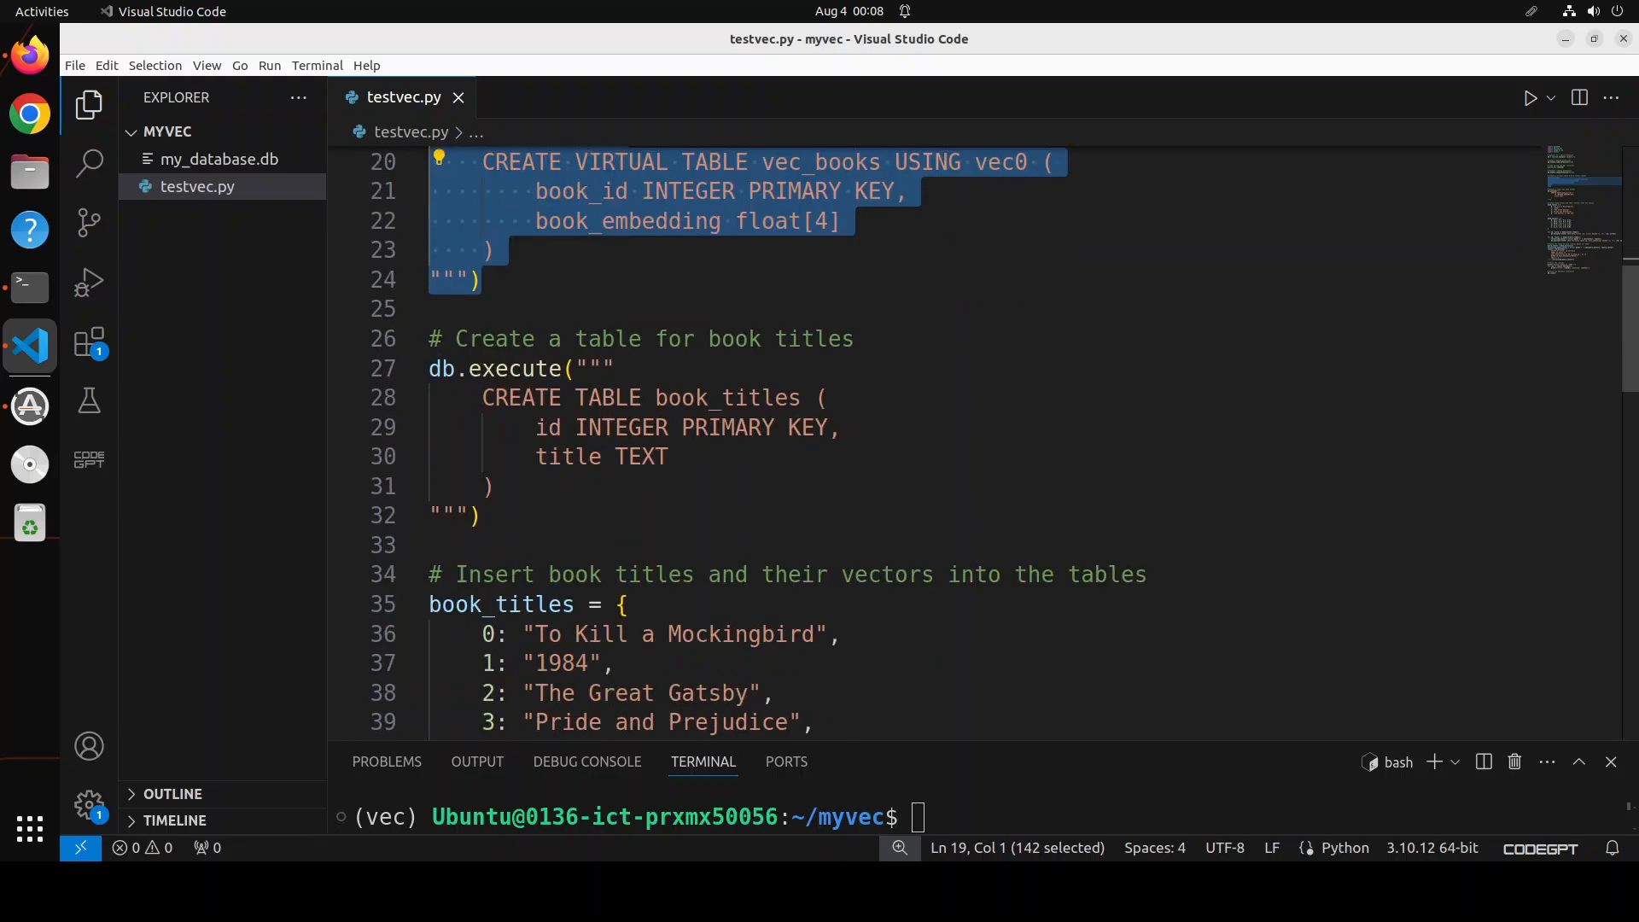
scroll(down, 3)
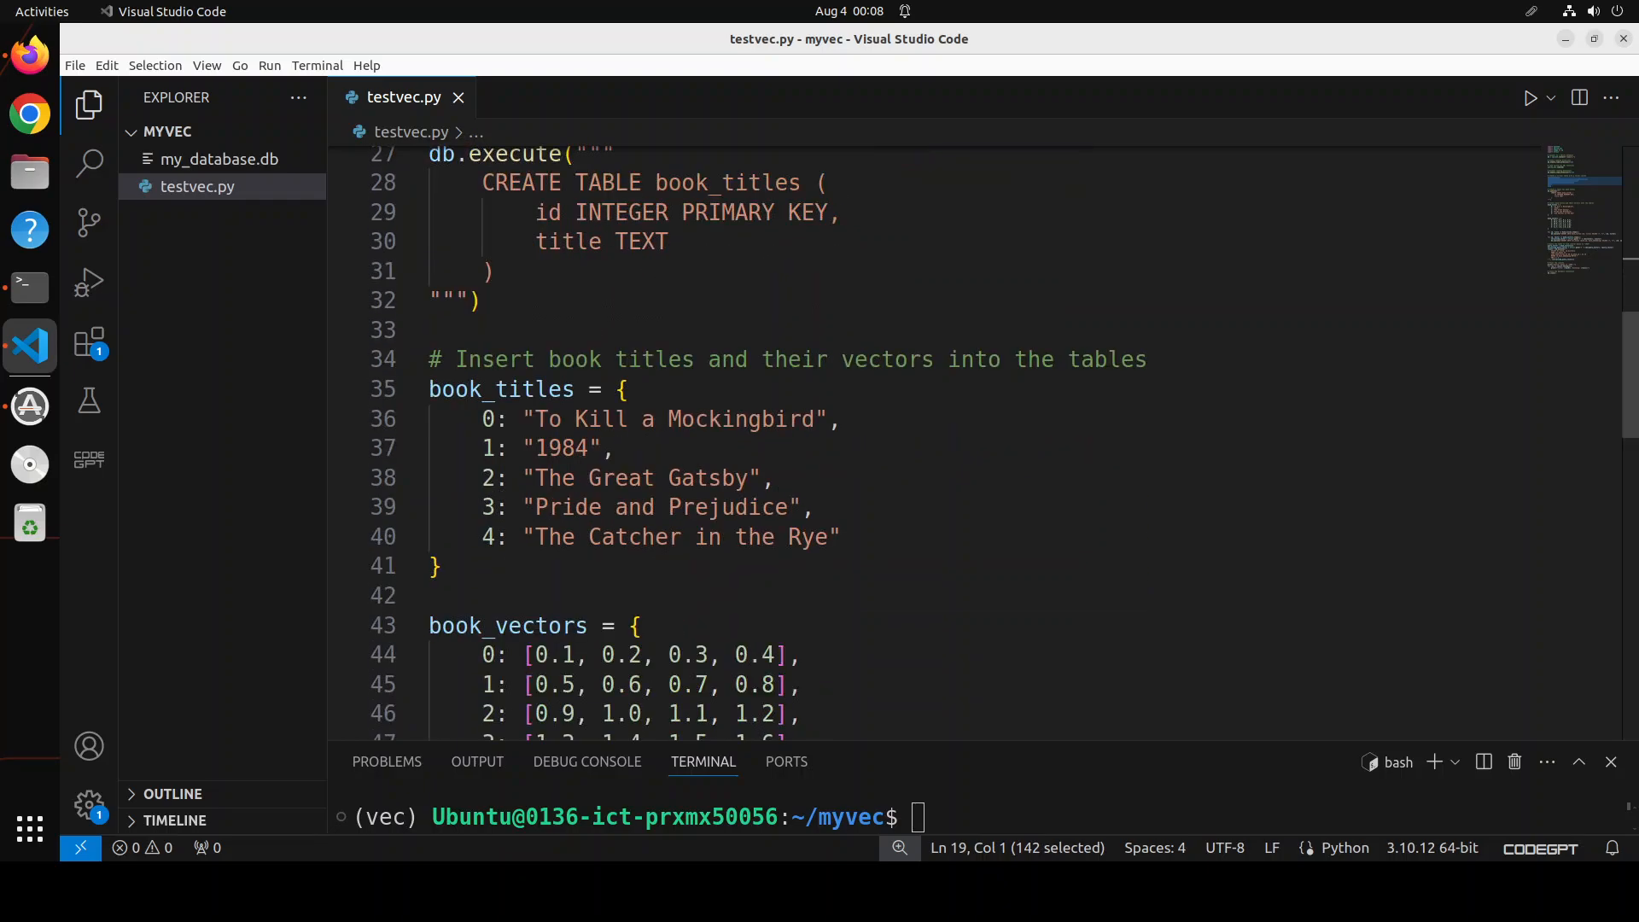
scroll(down, 3)
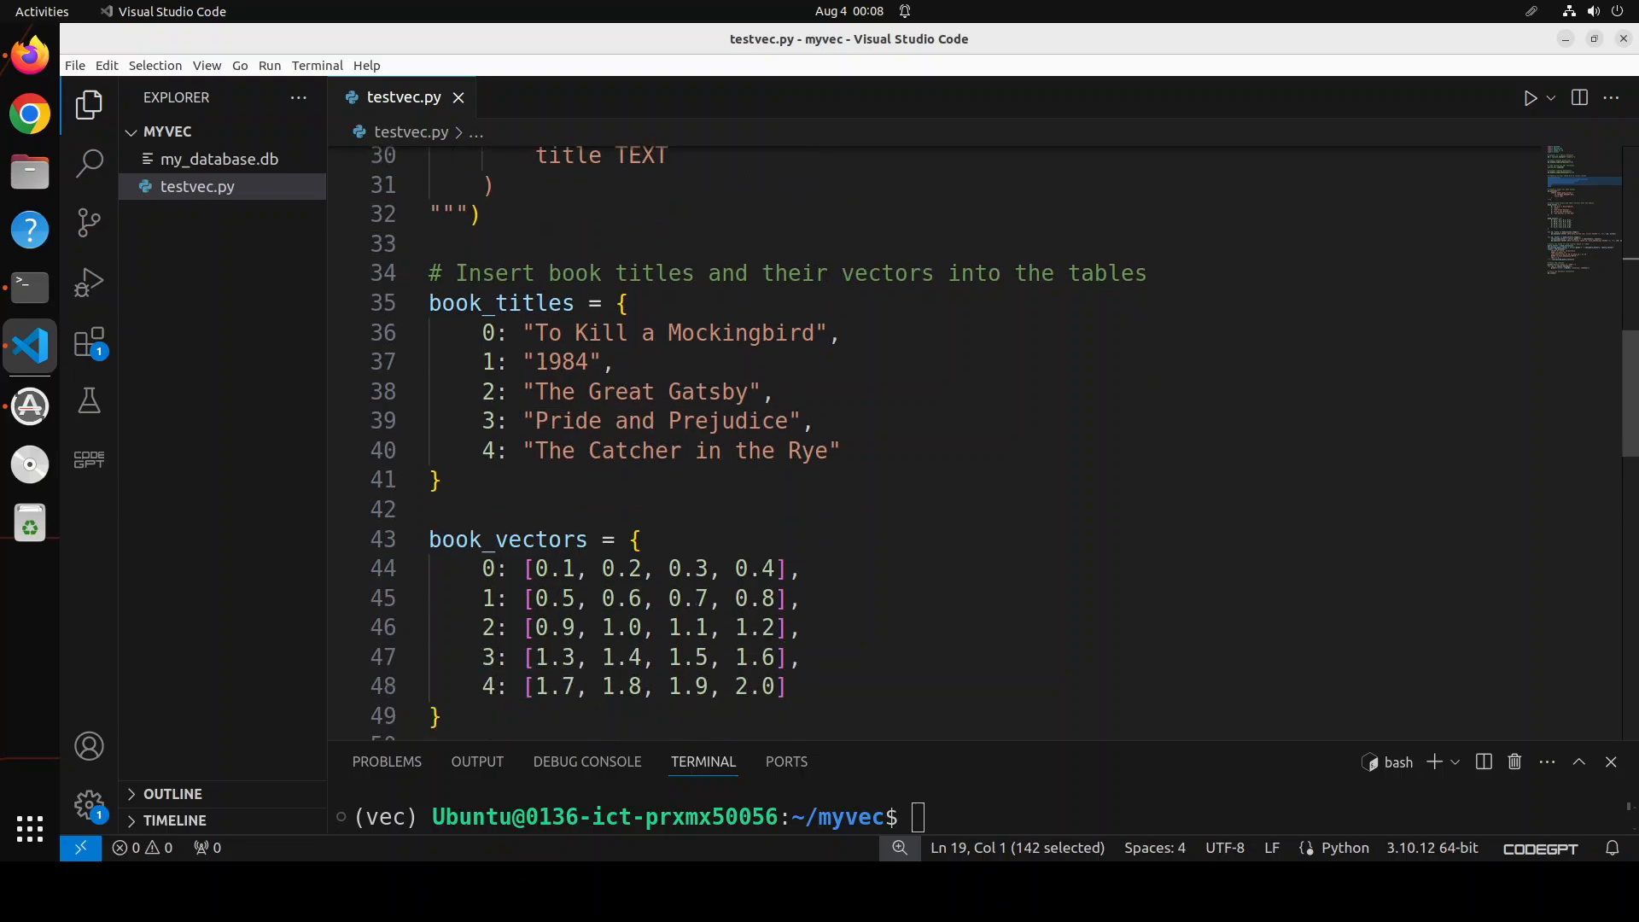
scroll(down, 3)
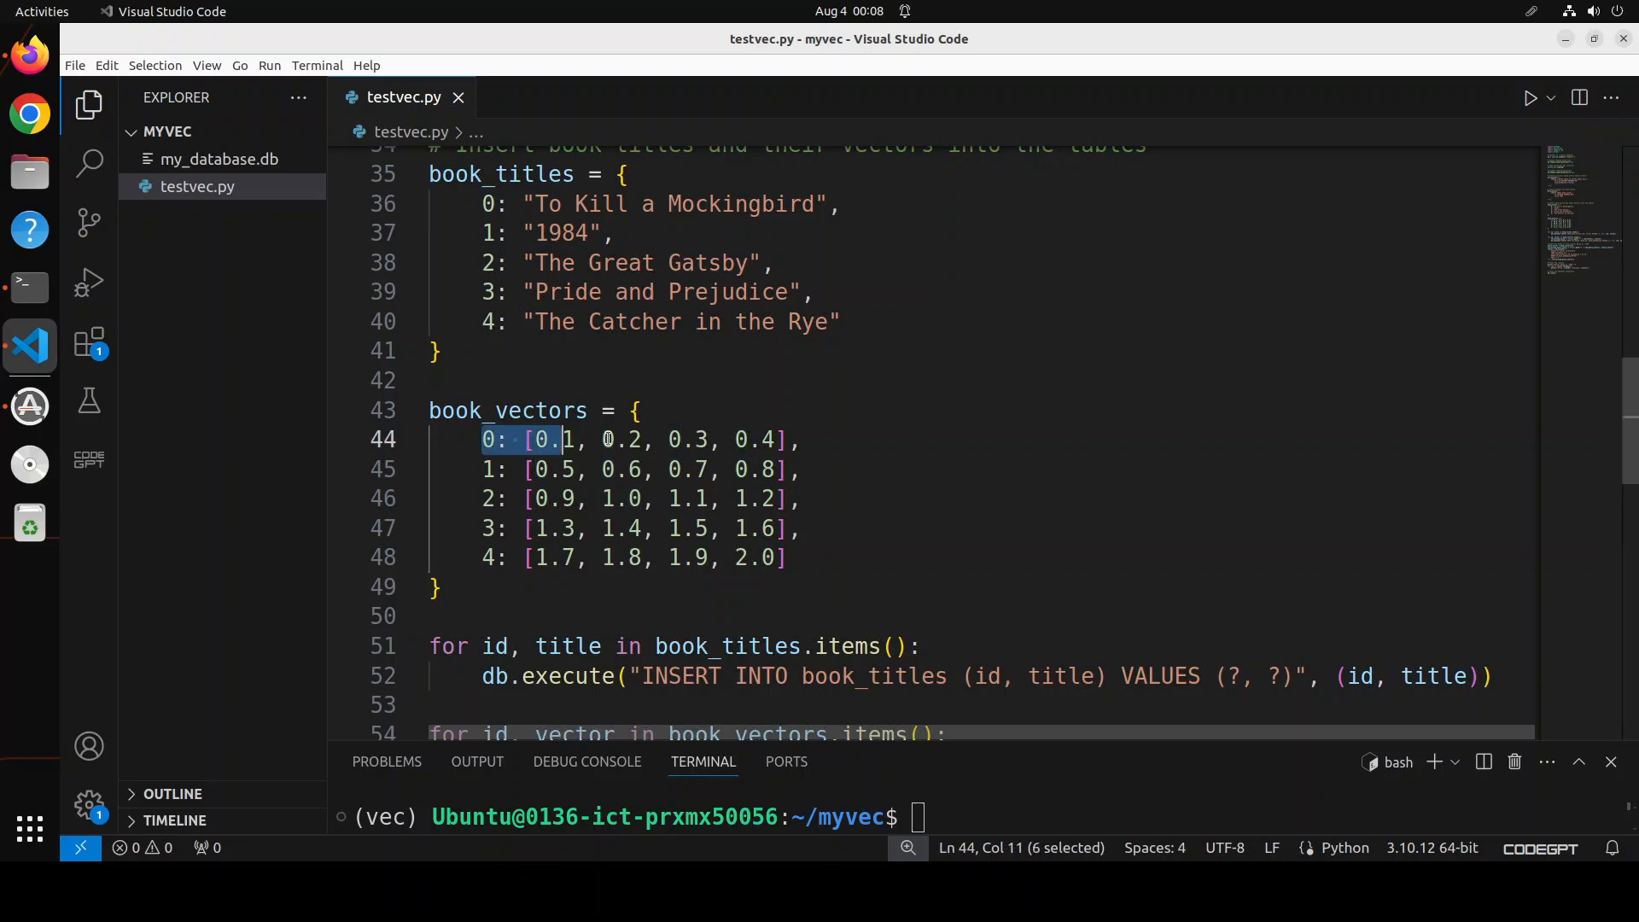
drag(562, 439, 797, 439)
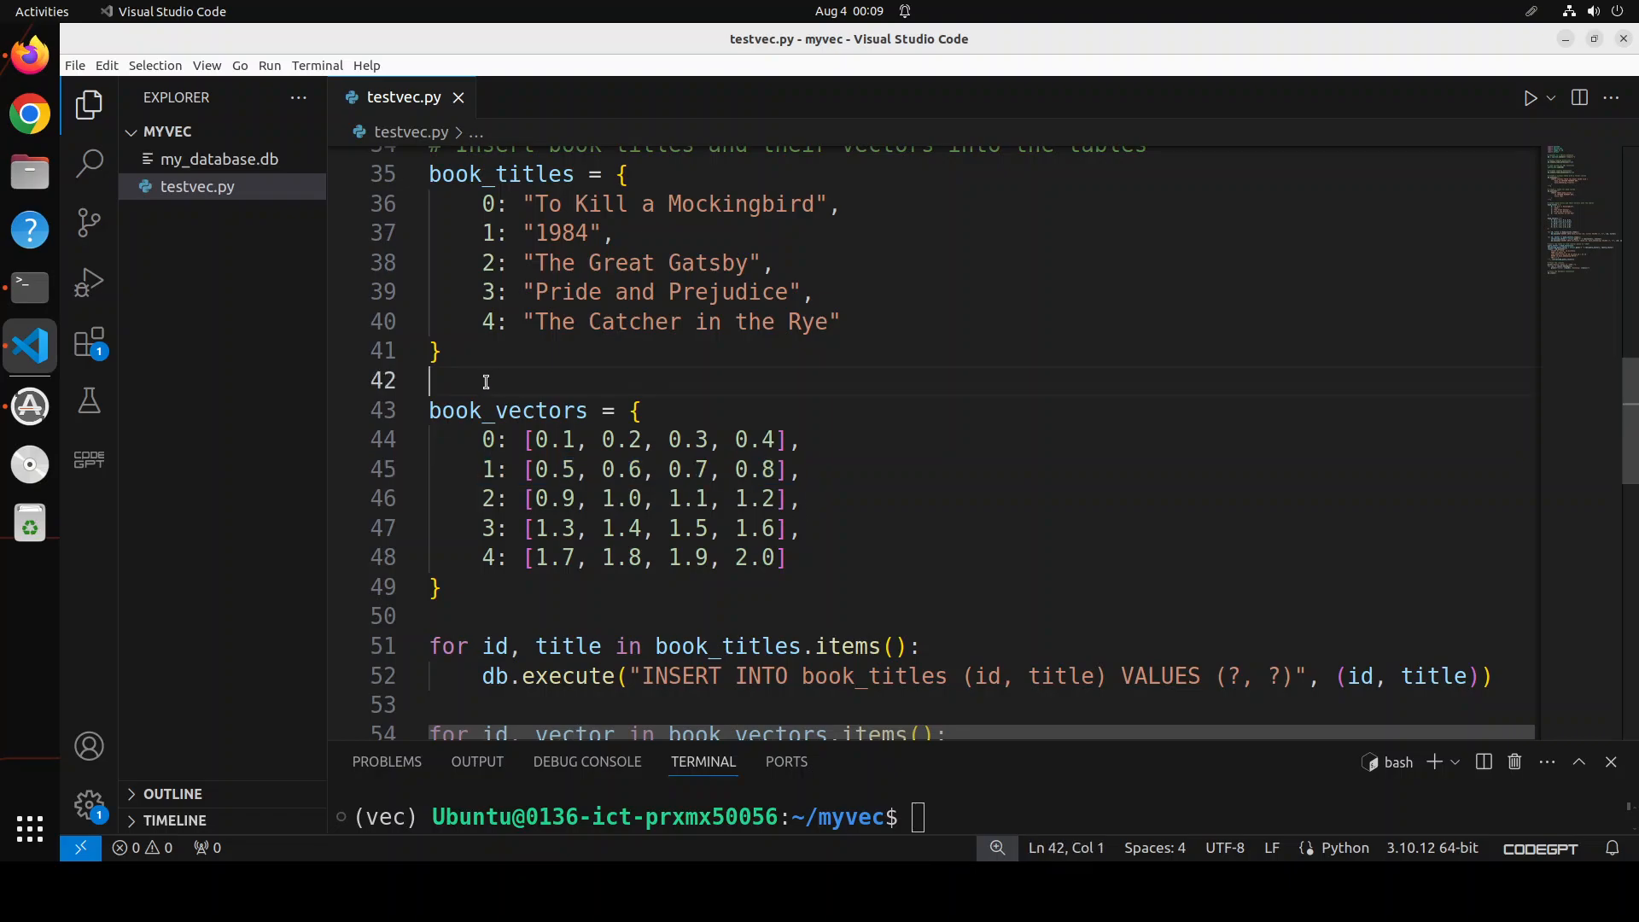
mouse_move(705, 384)
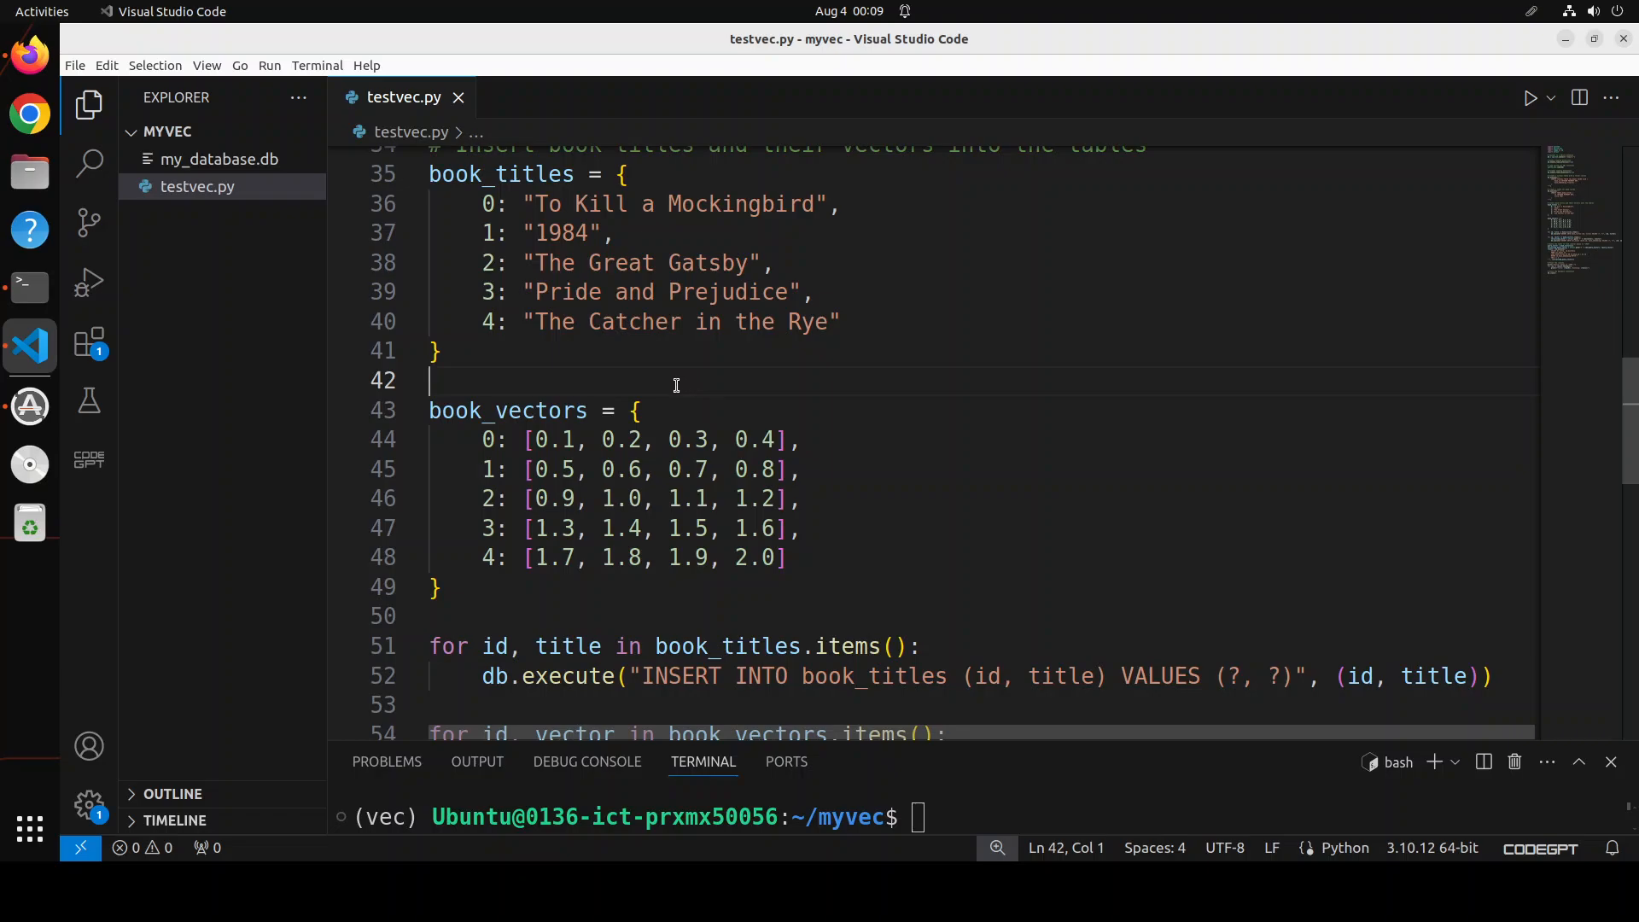
drag(560, 203, 594, 234)
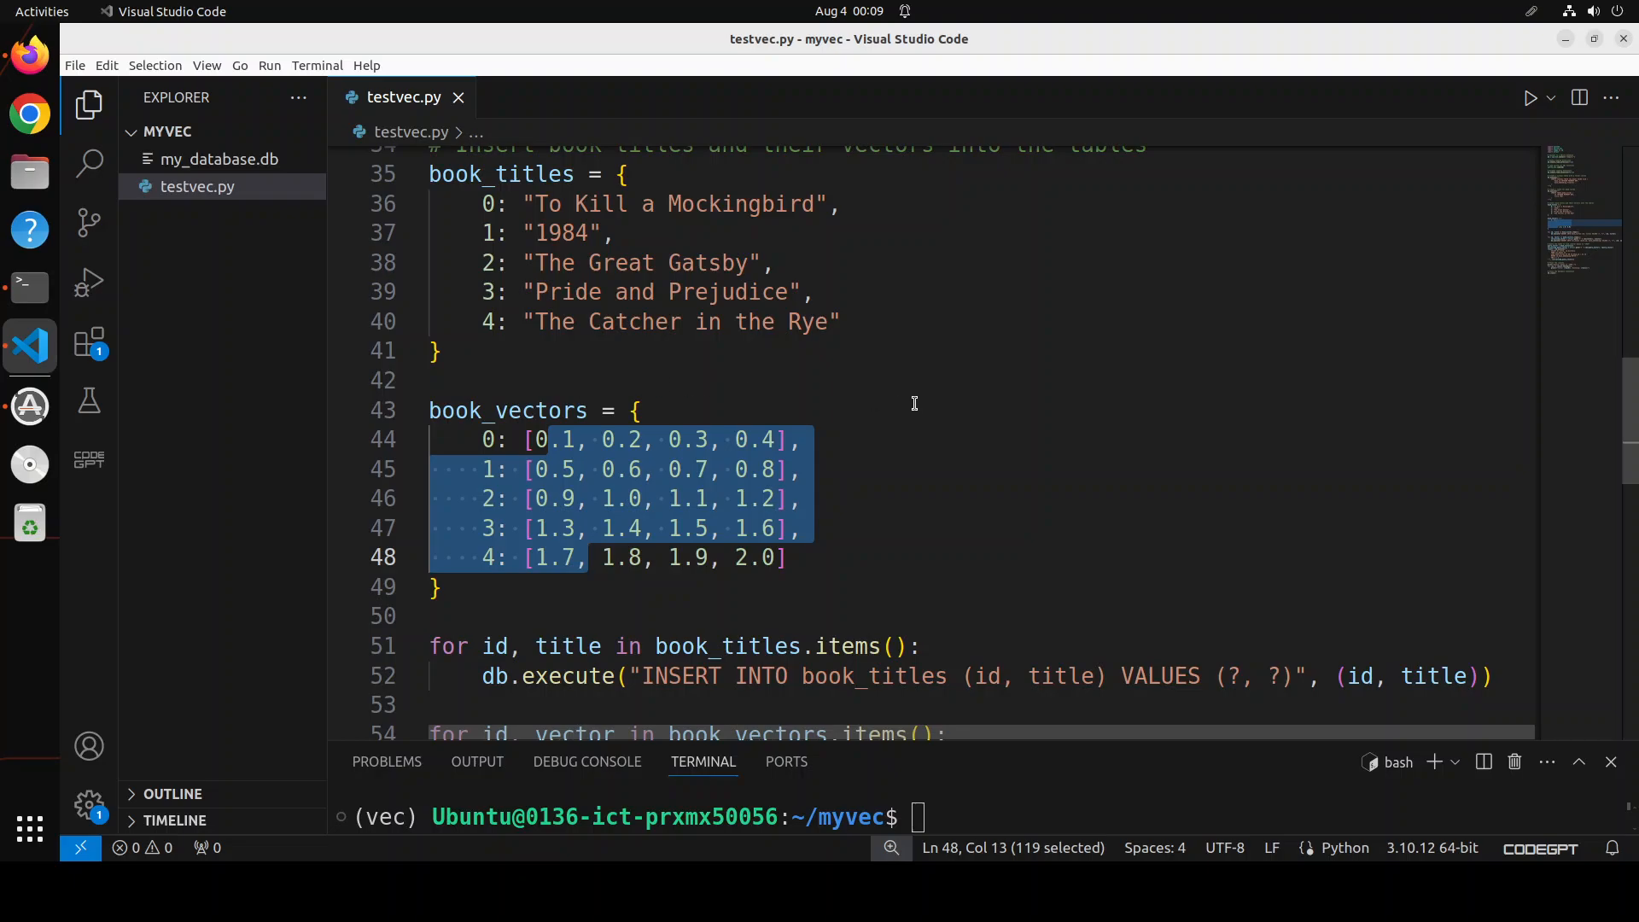
scroll(down, 3)
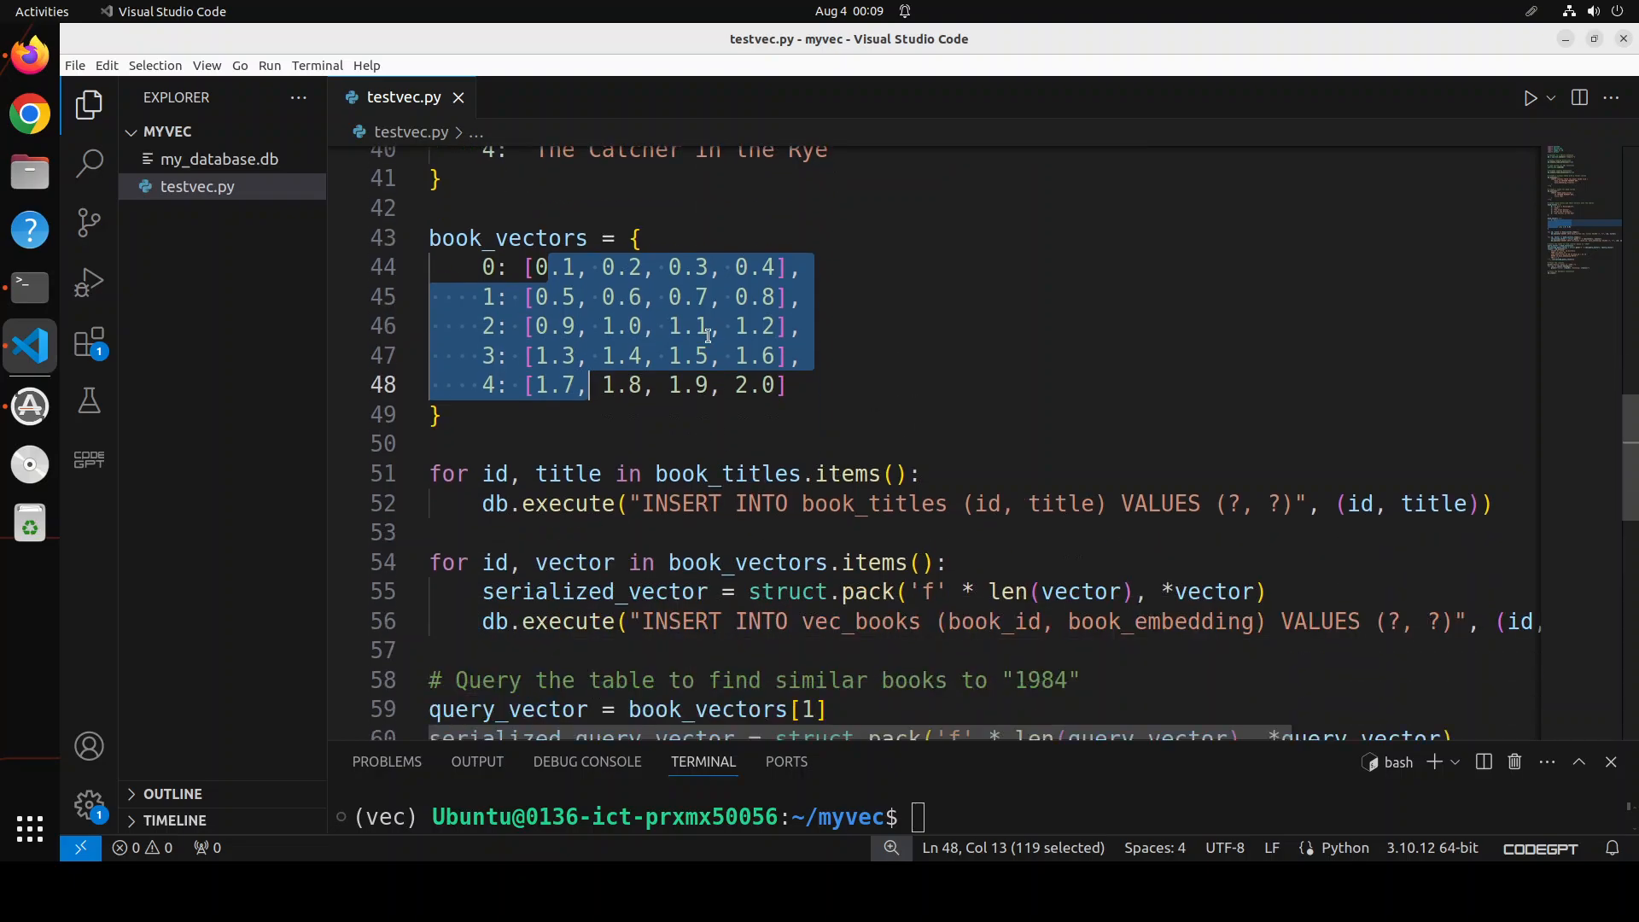
scroll(down, 3)
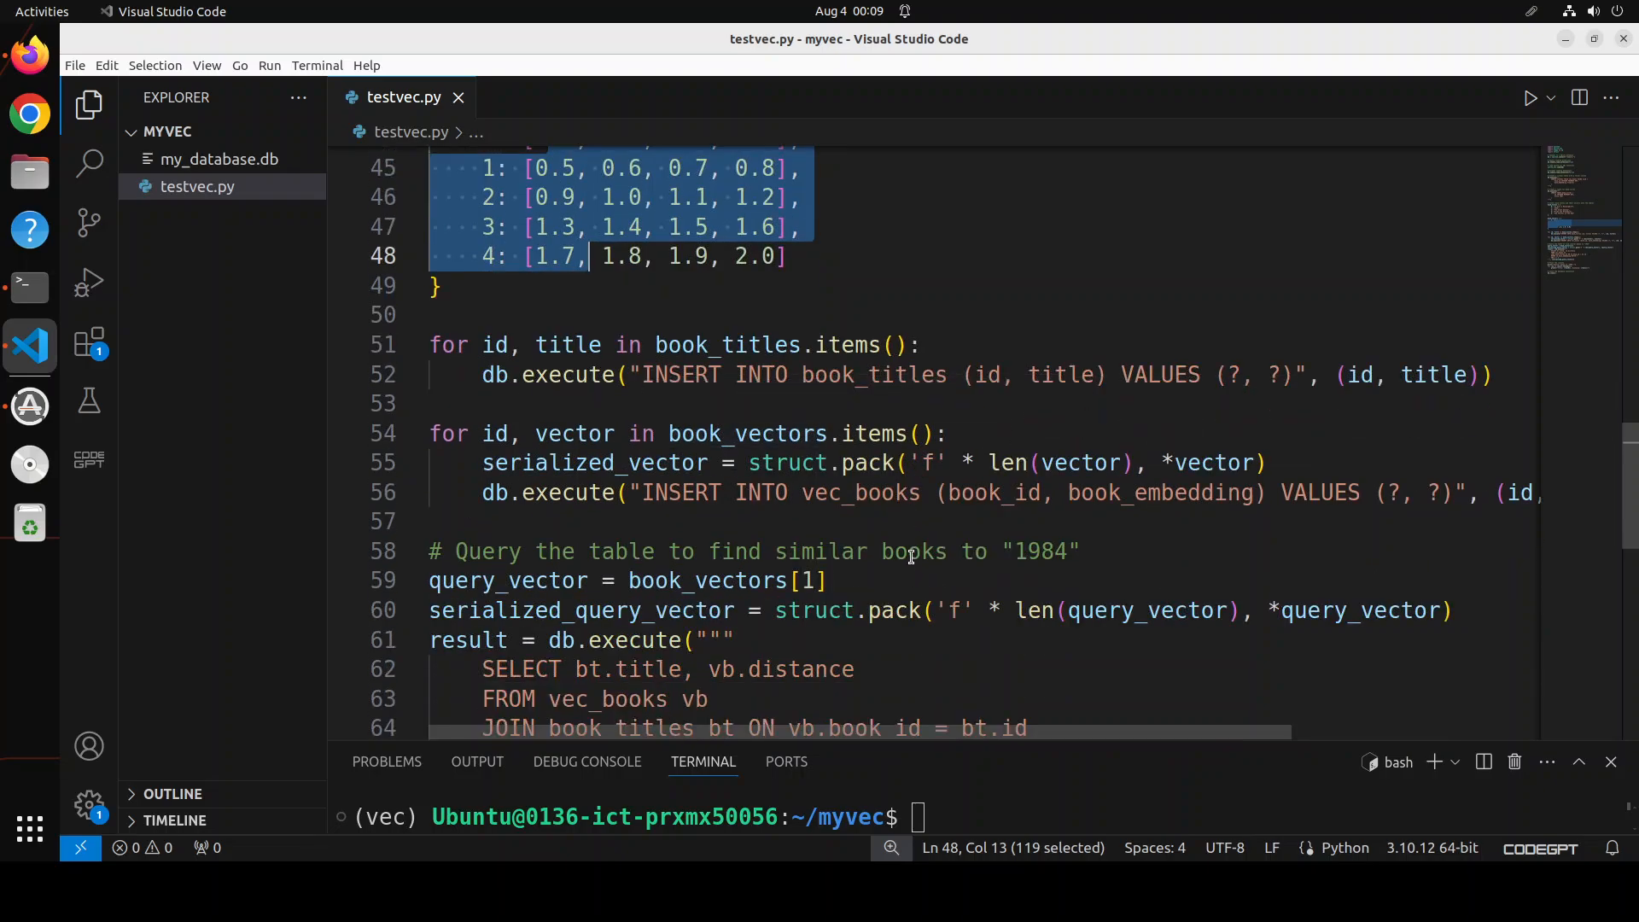
scroll(down, 3)
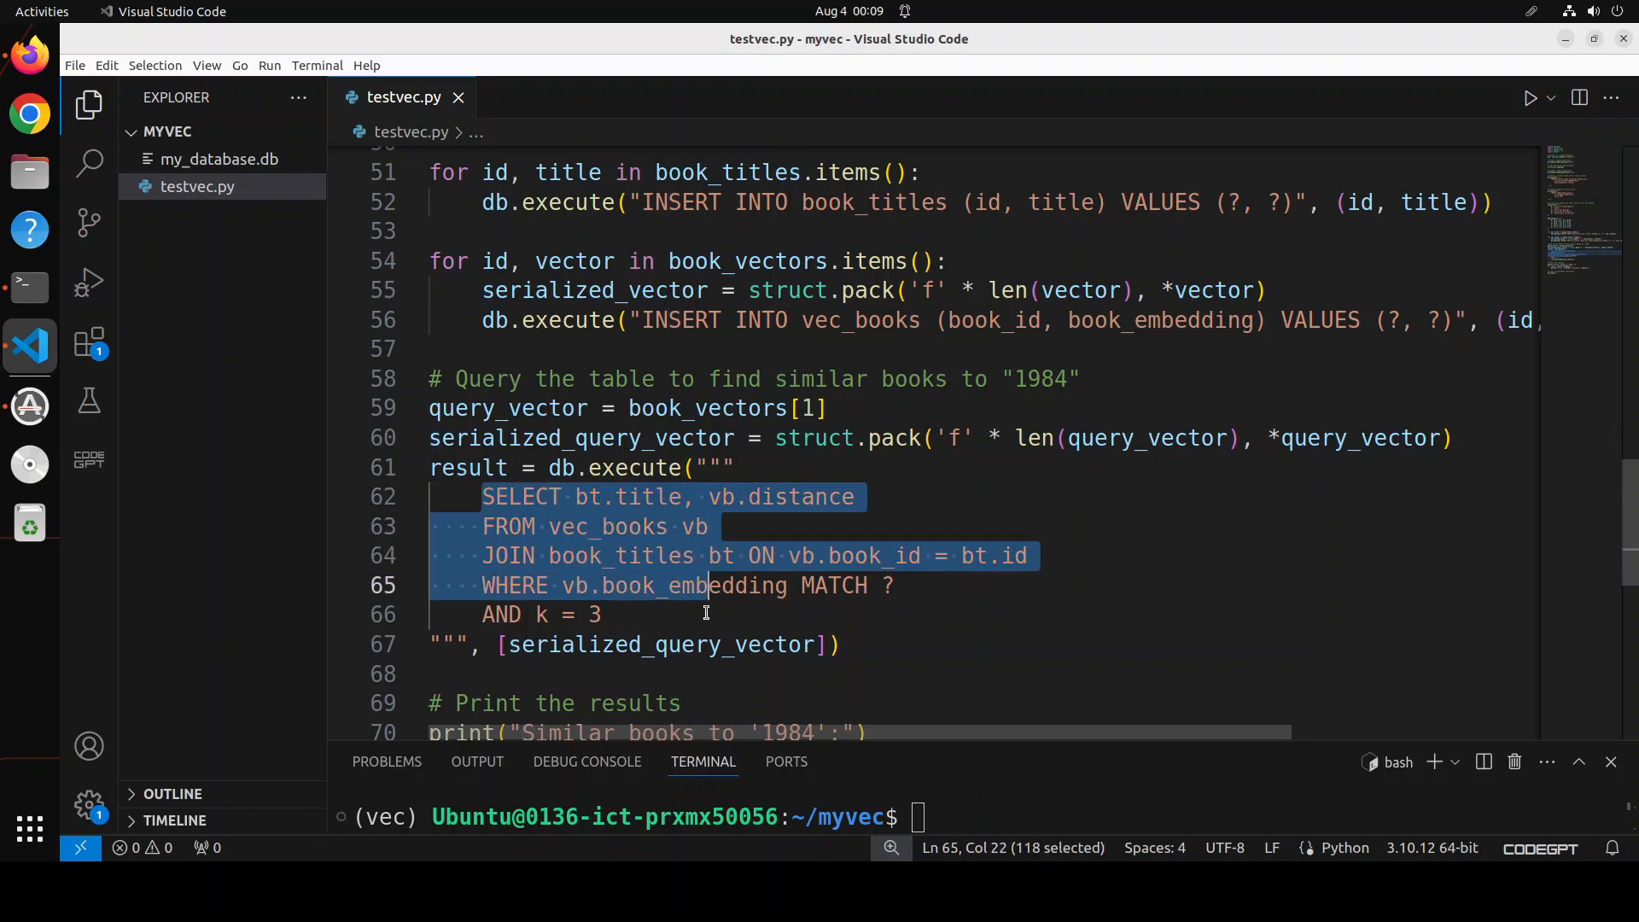
click(734, 585)
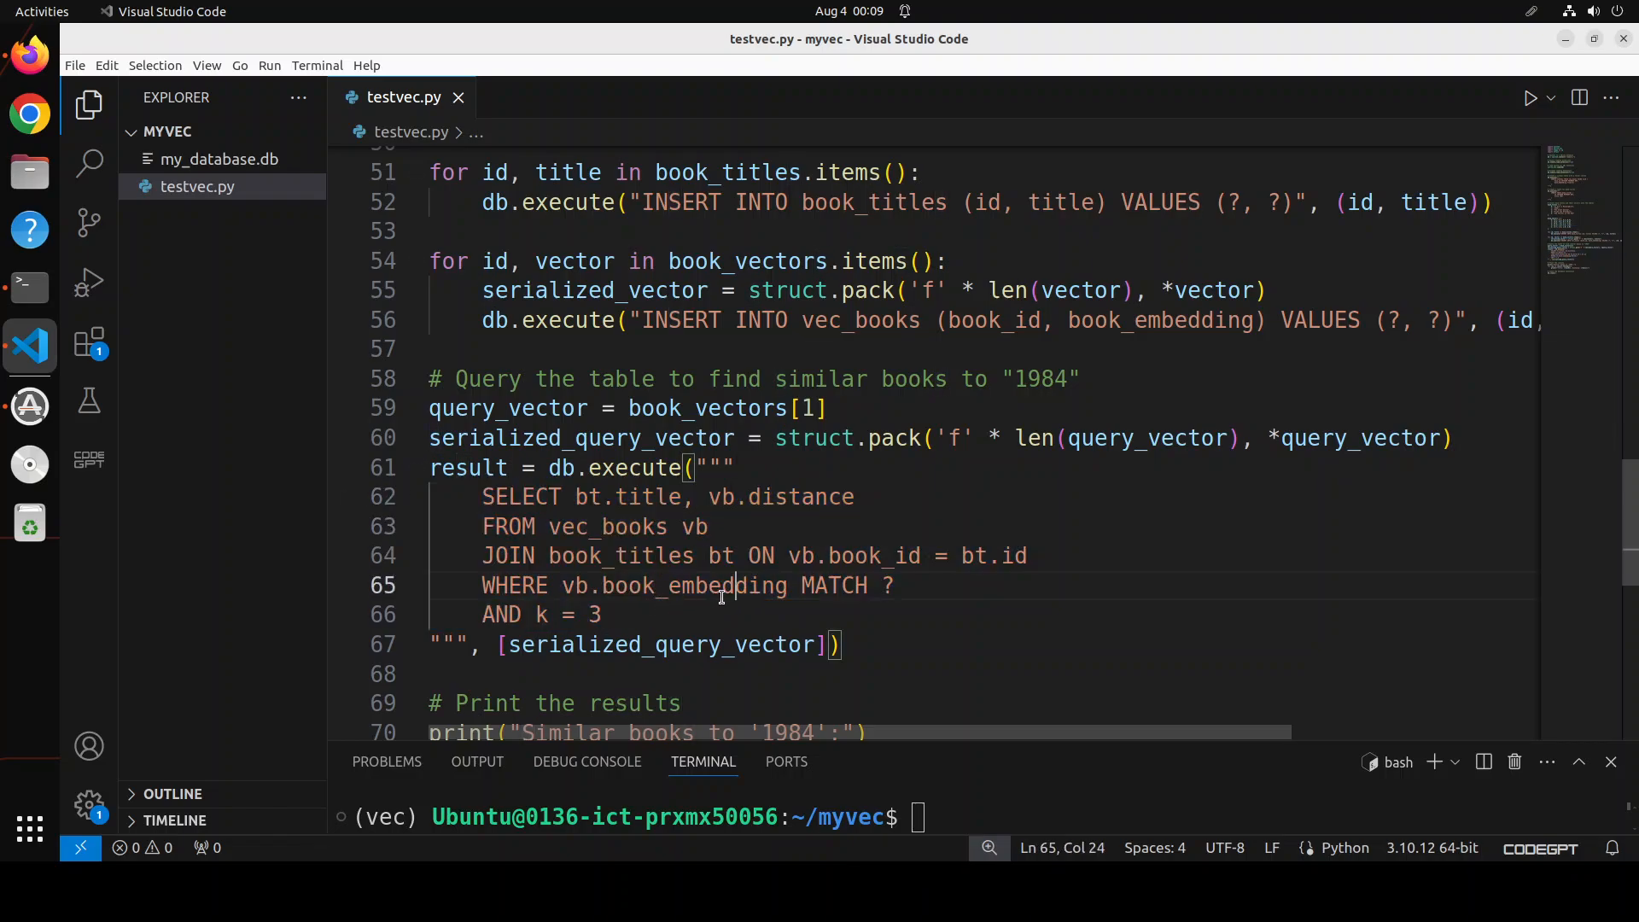
drag(734, 585, 869, 586)
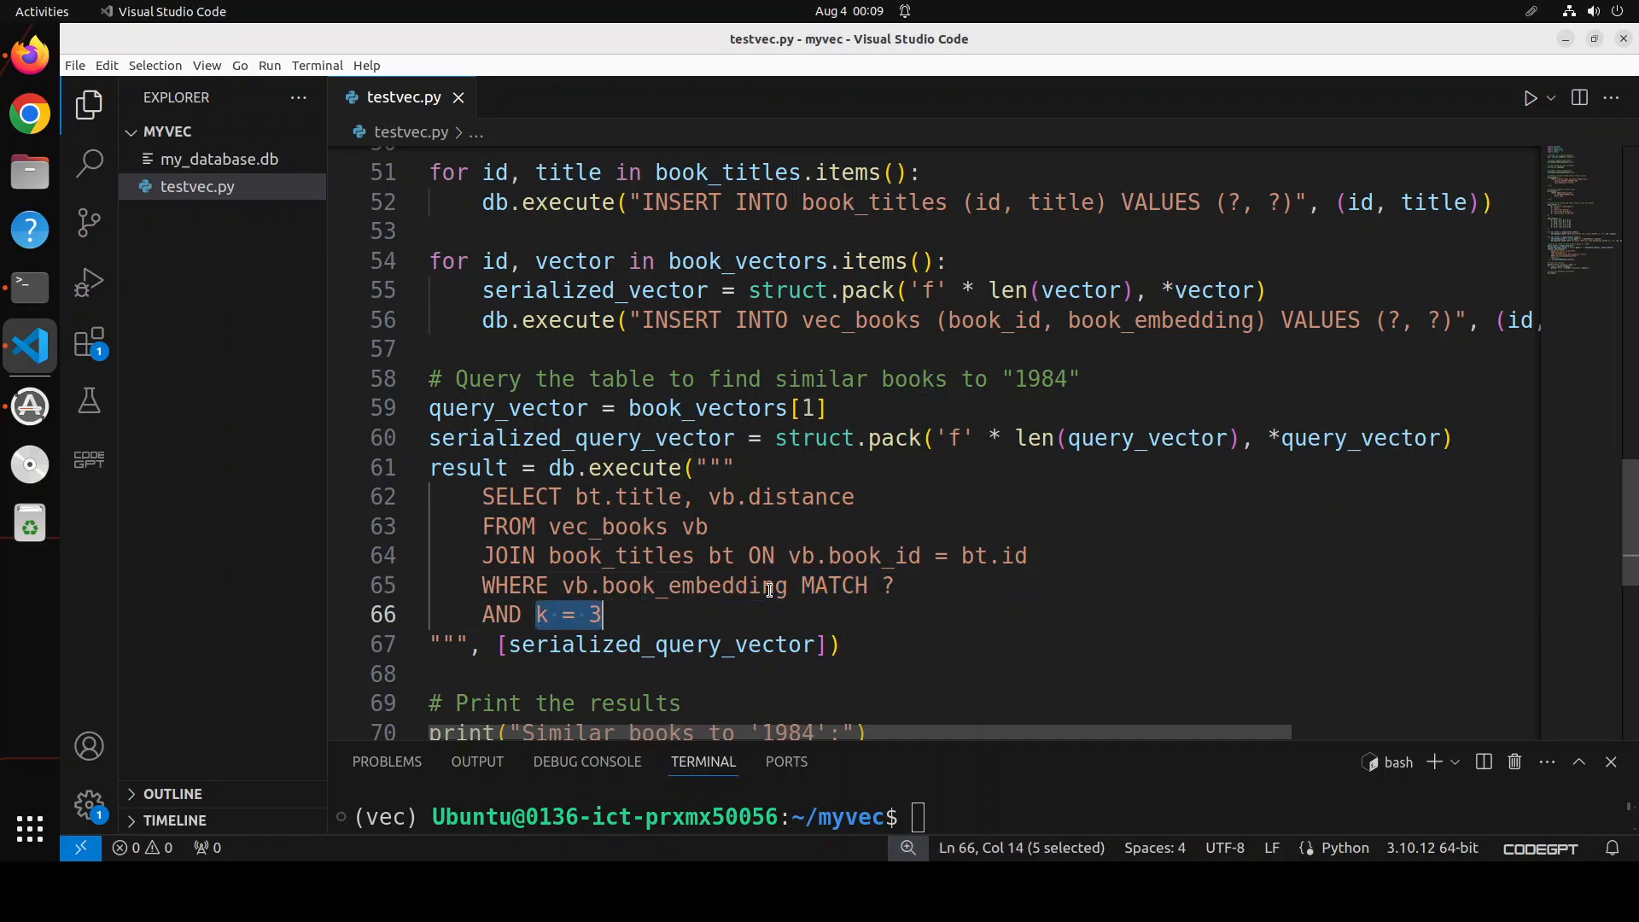
scroll(down, 3)
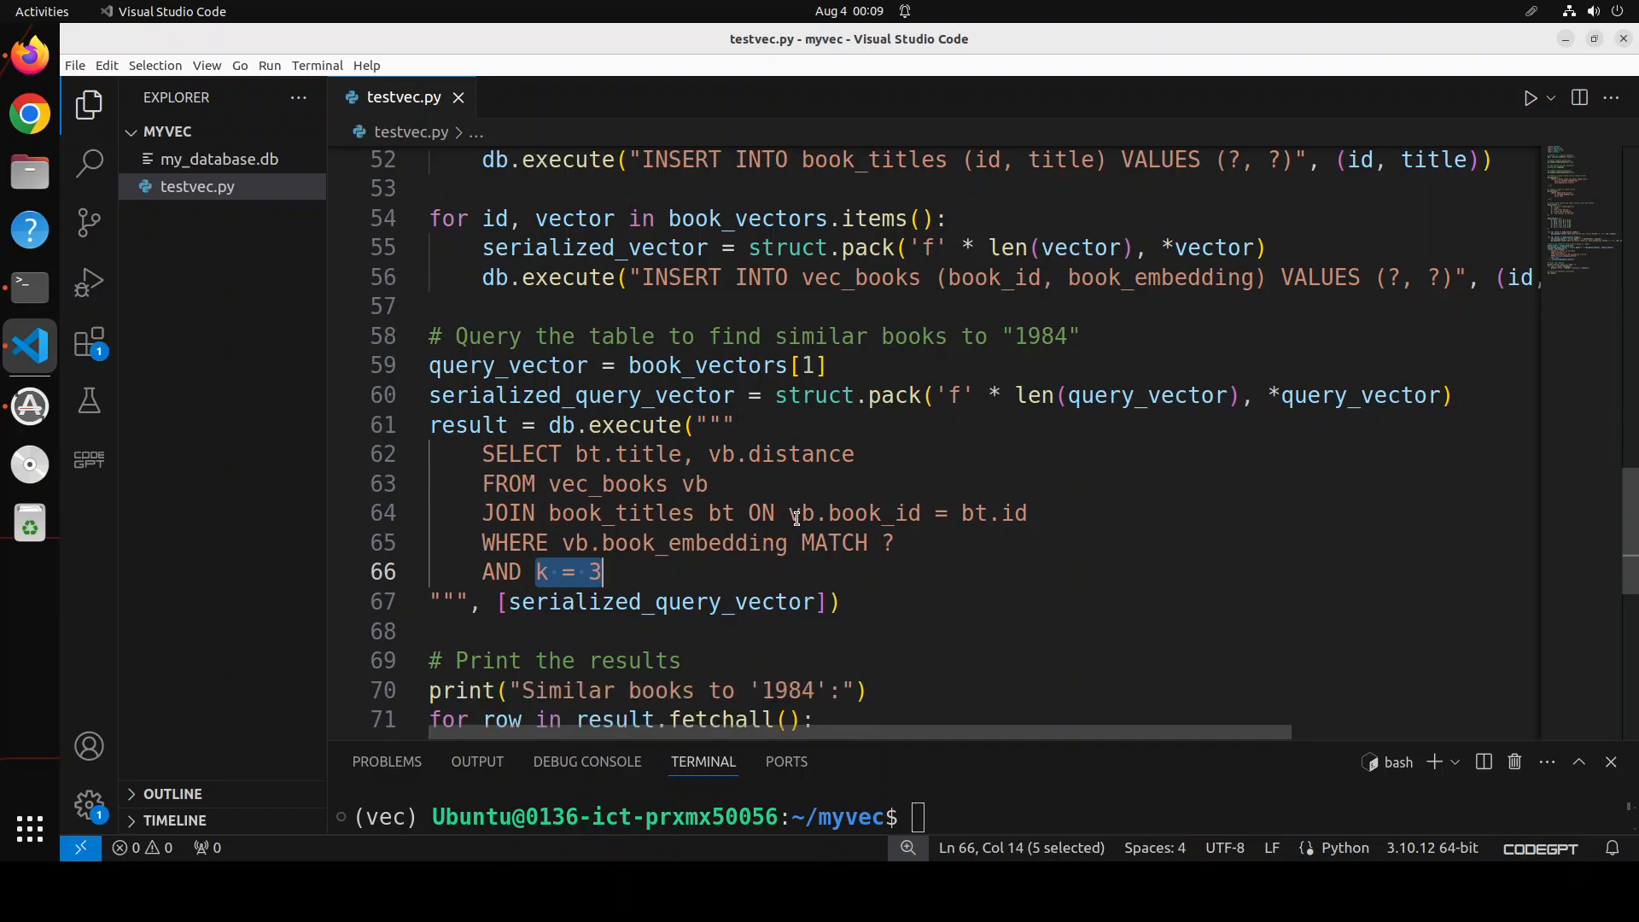
scroll(down, 3)
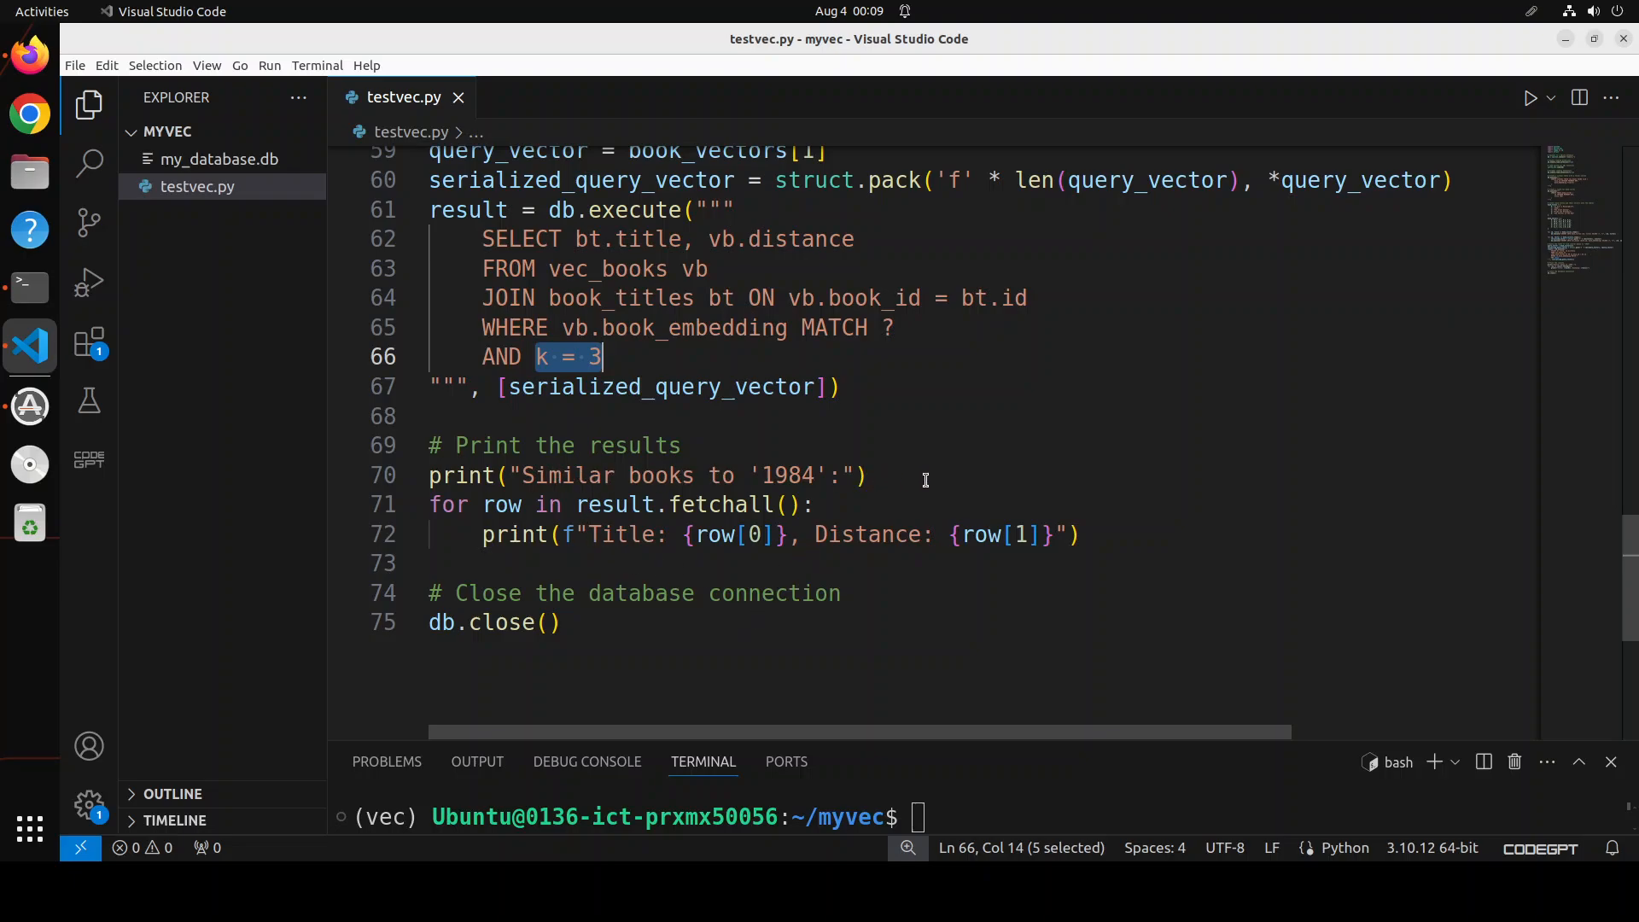
mouse_move(1160, 523)
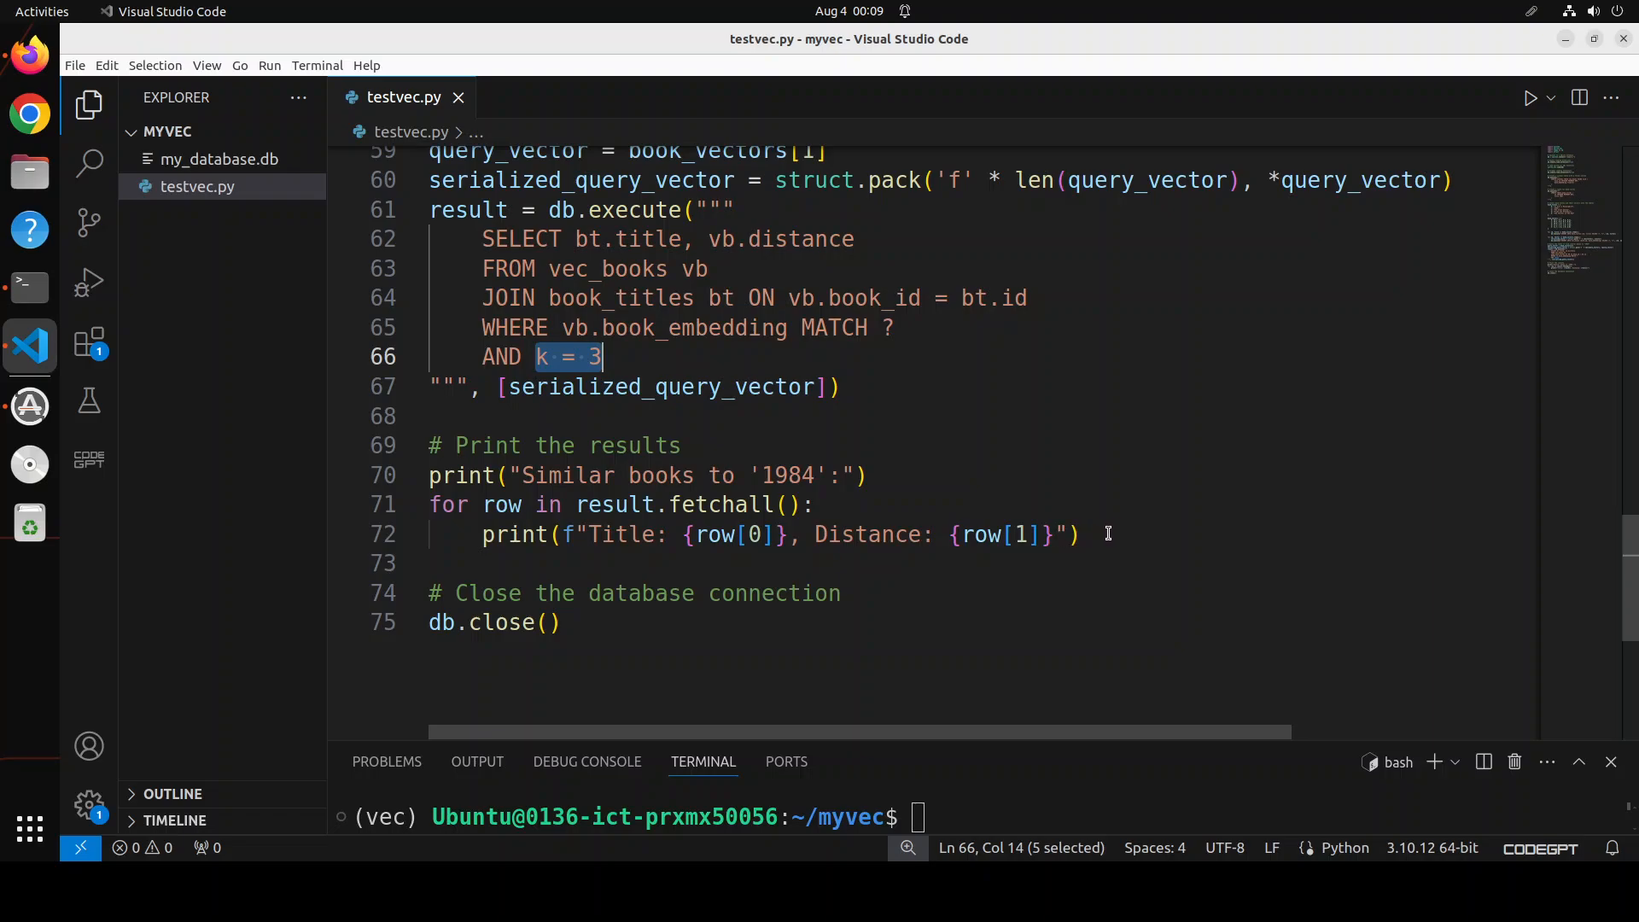
mouse_move(1098, 490)
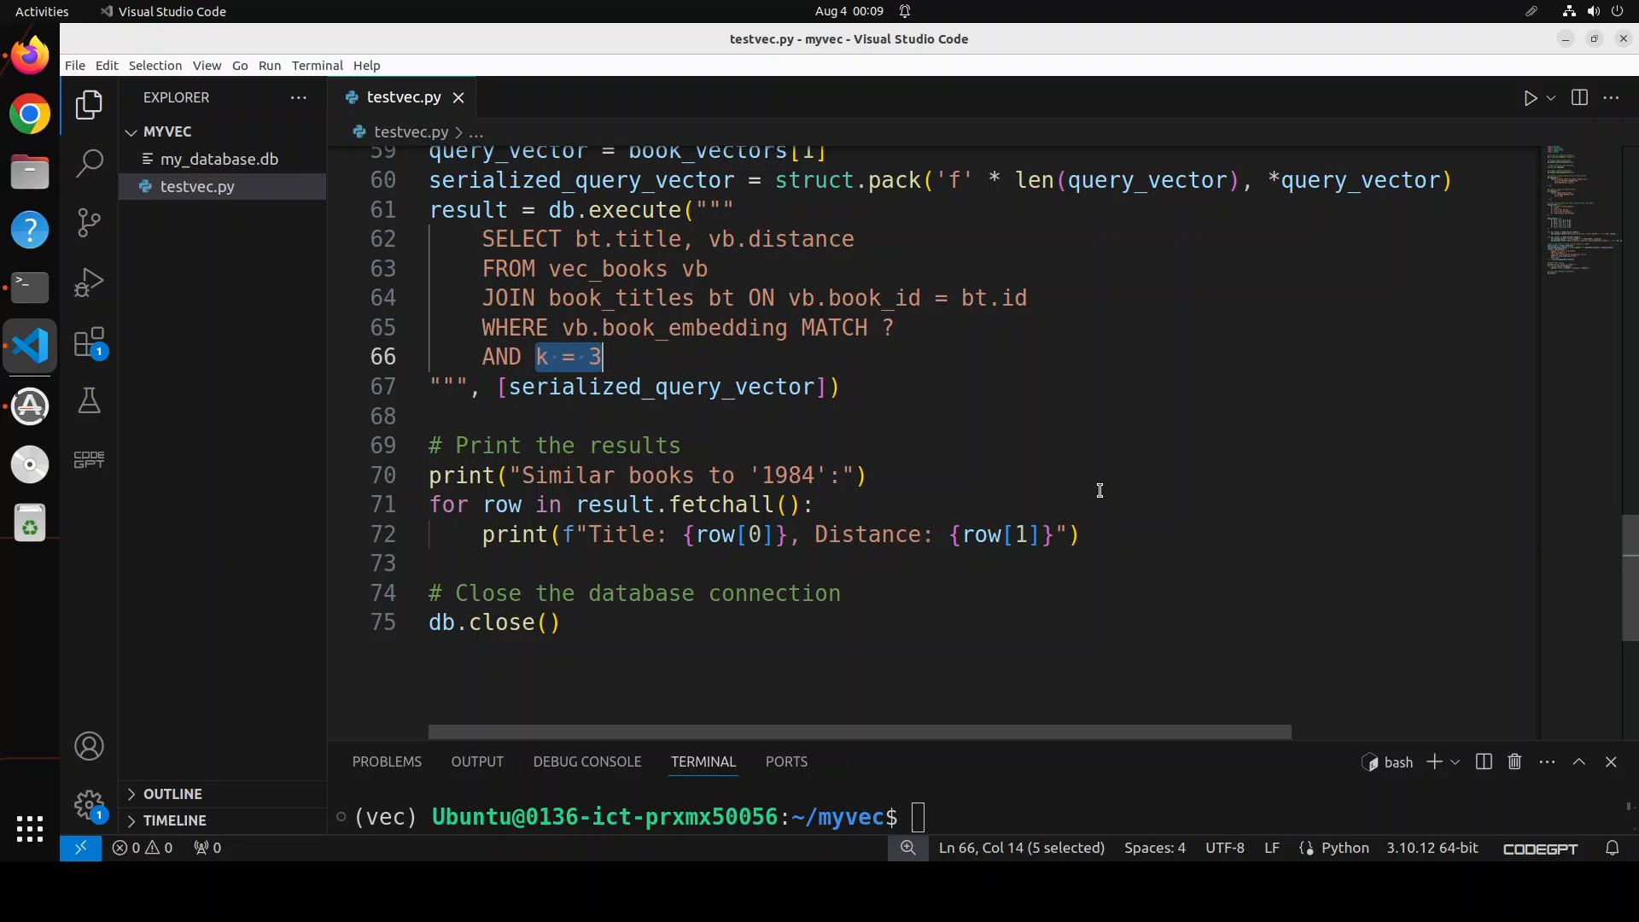
mouse_move(908, 742)
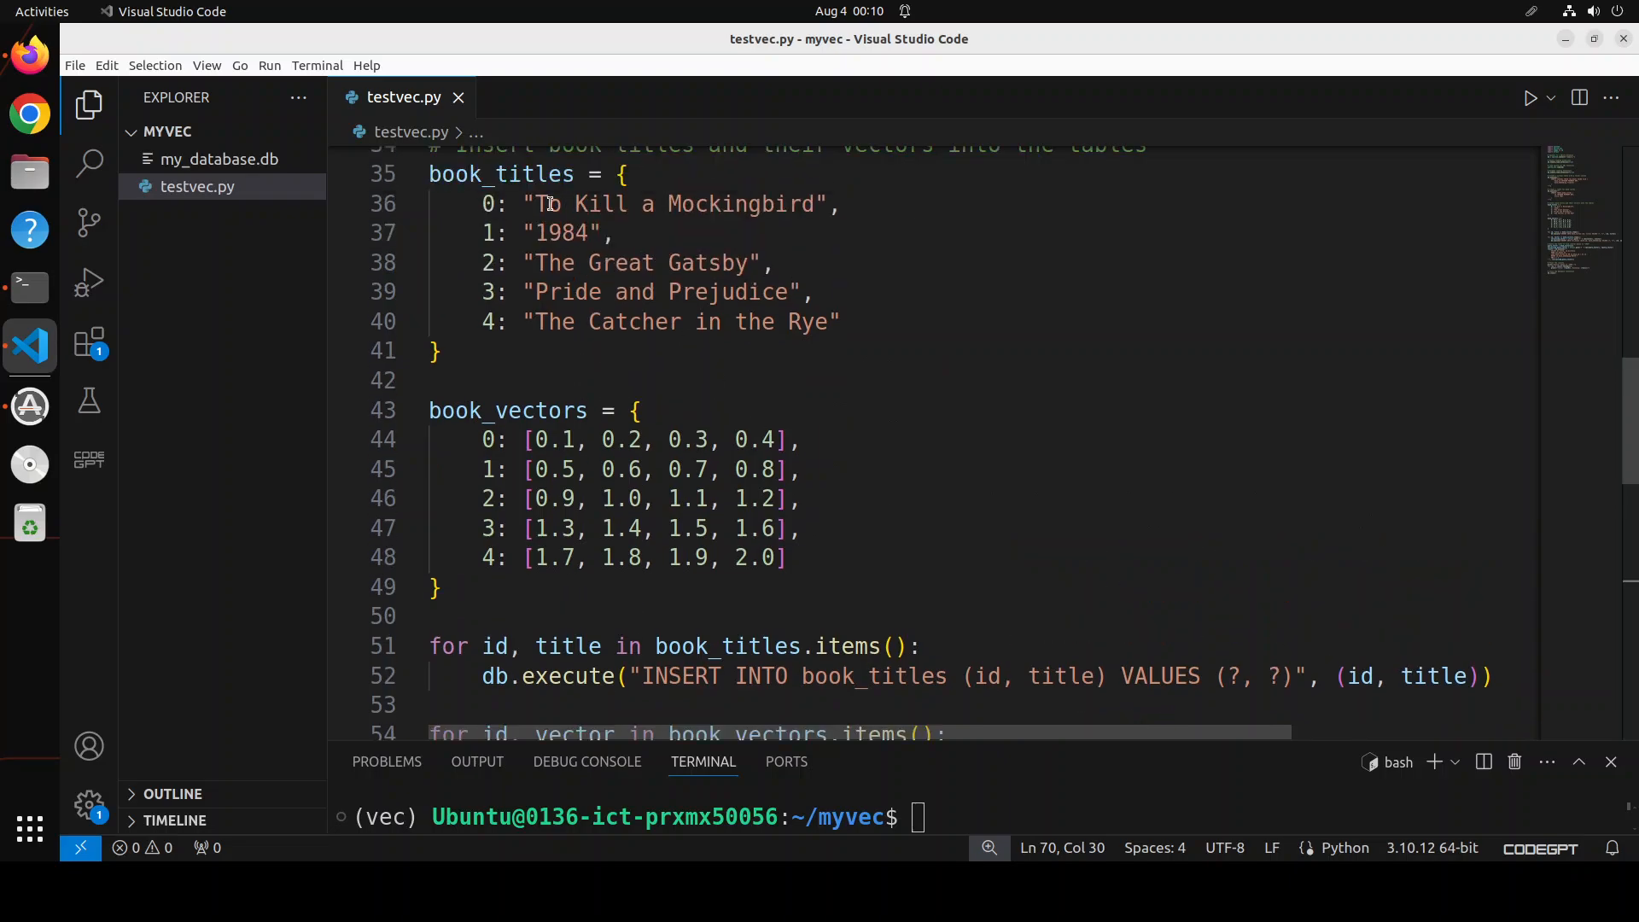
mouse_move(665, 234)
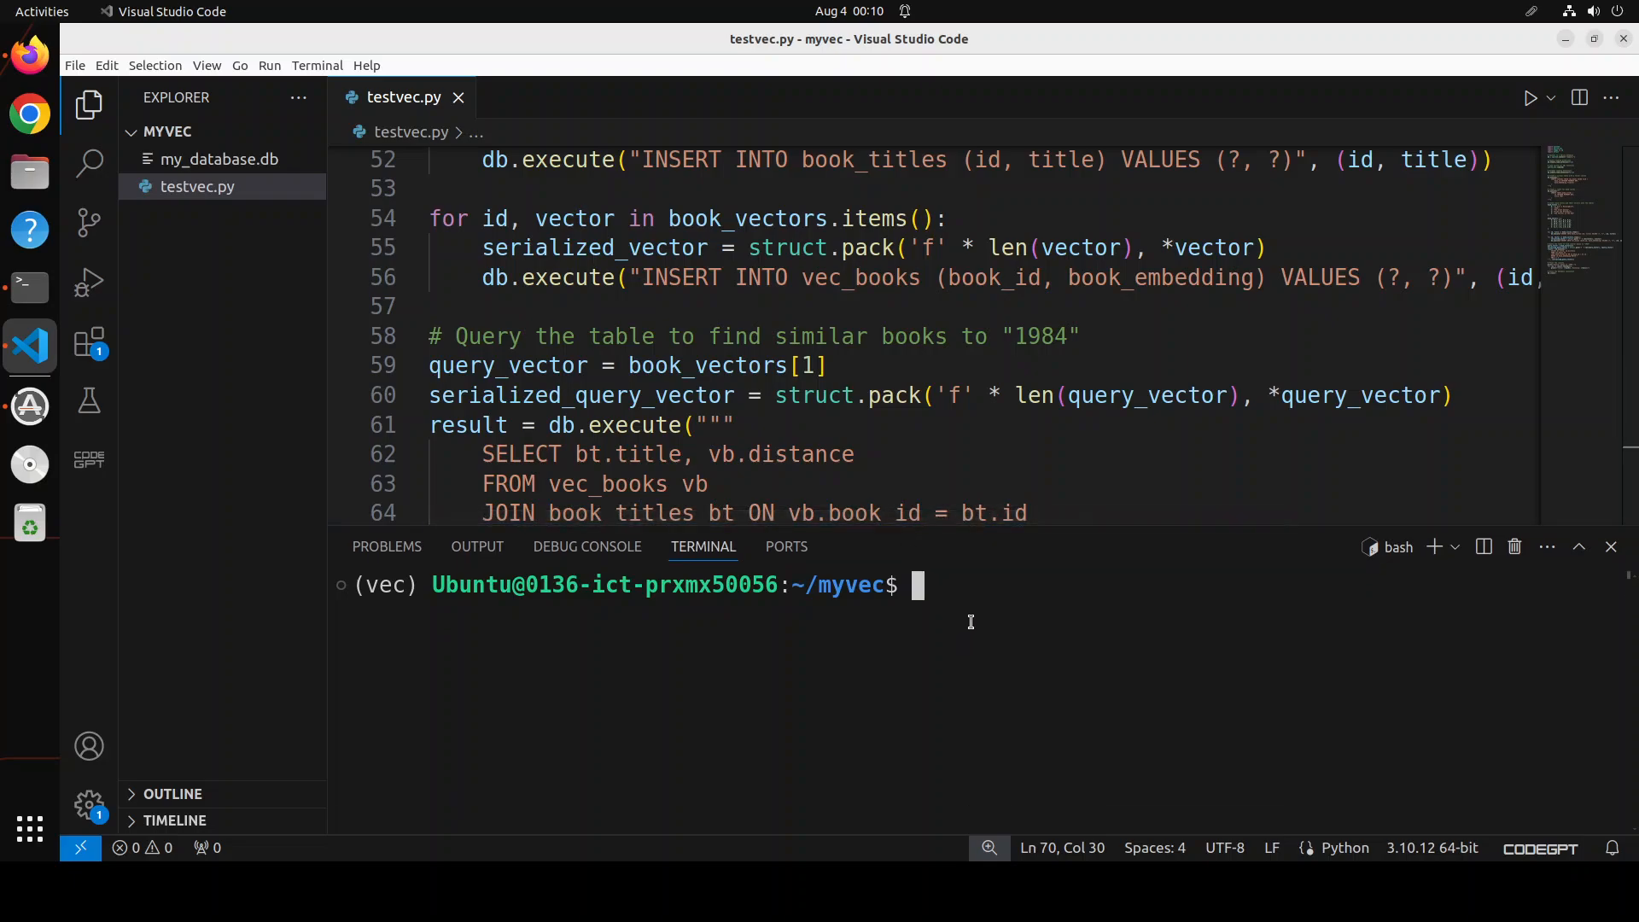
Step: Run python3 testvec.py, listing 1984, The Great Gatsby and To Kill a Mockingbird with distances
text(python3 testvec.py)
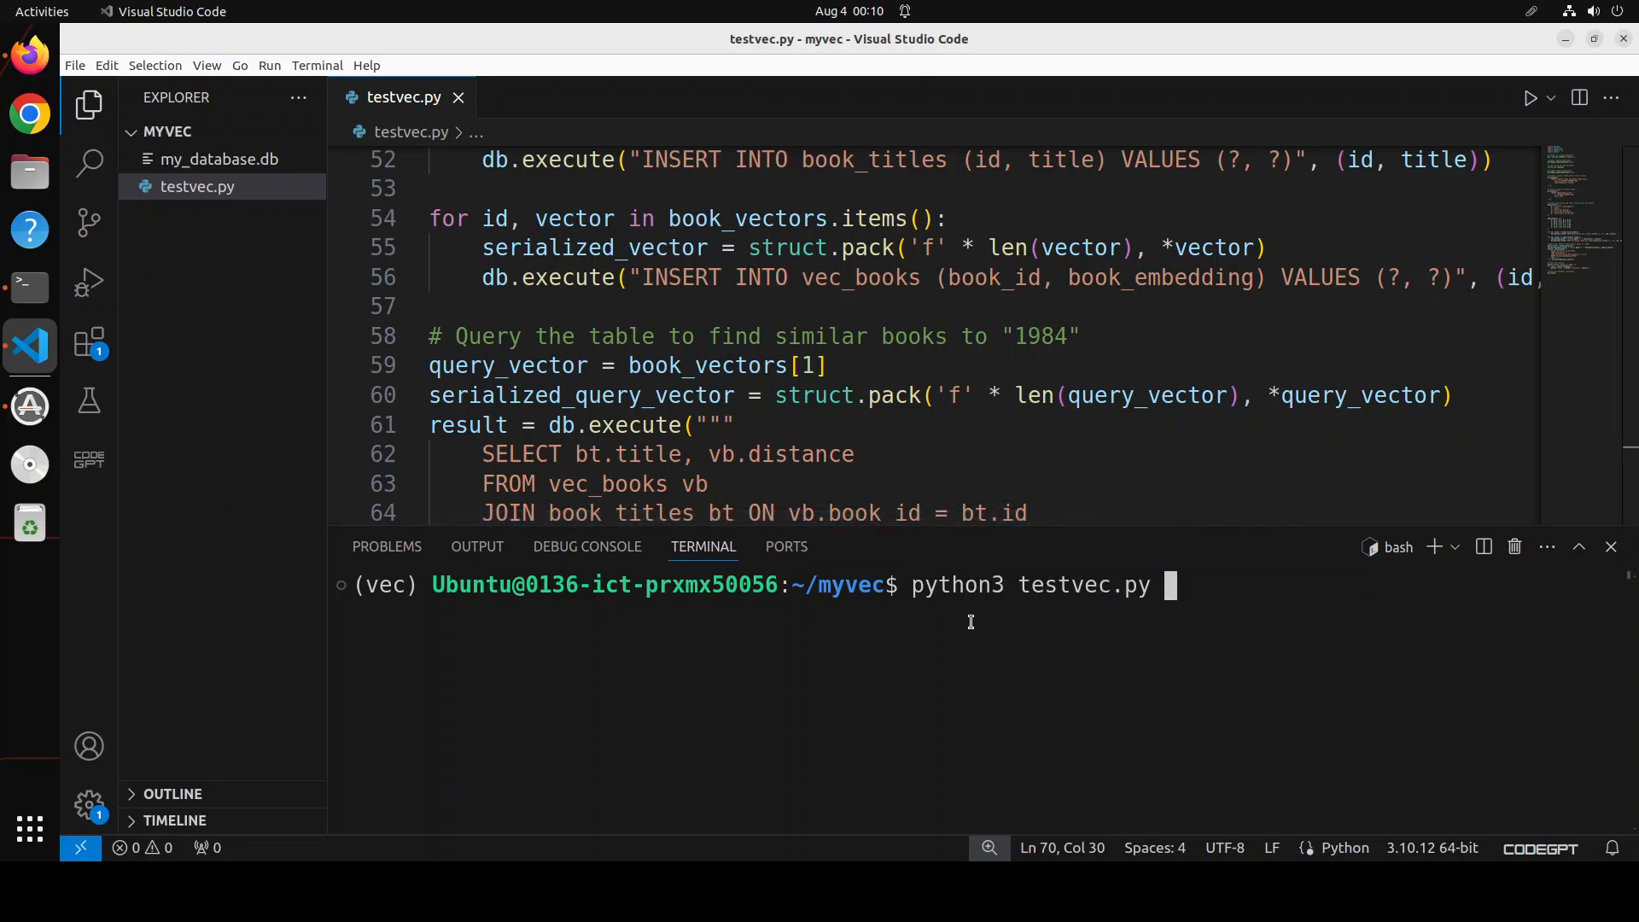
key(Return)
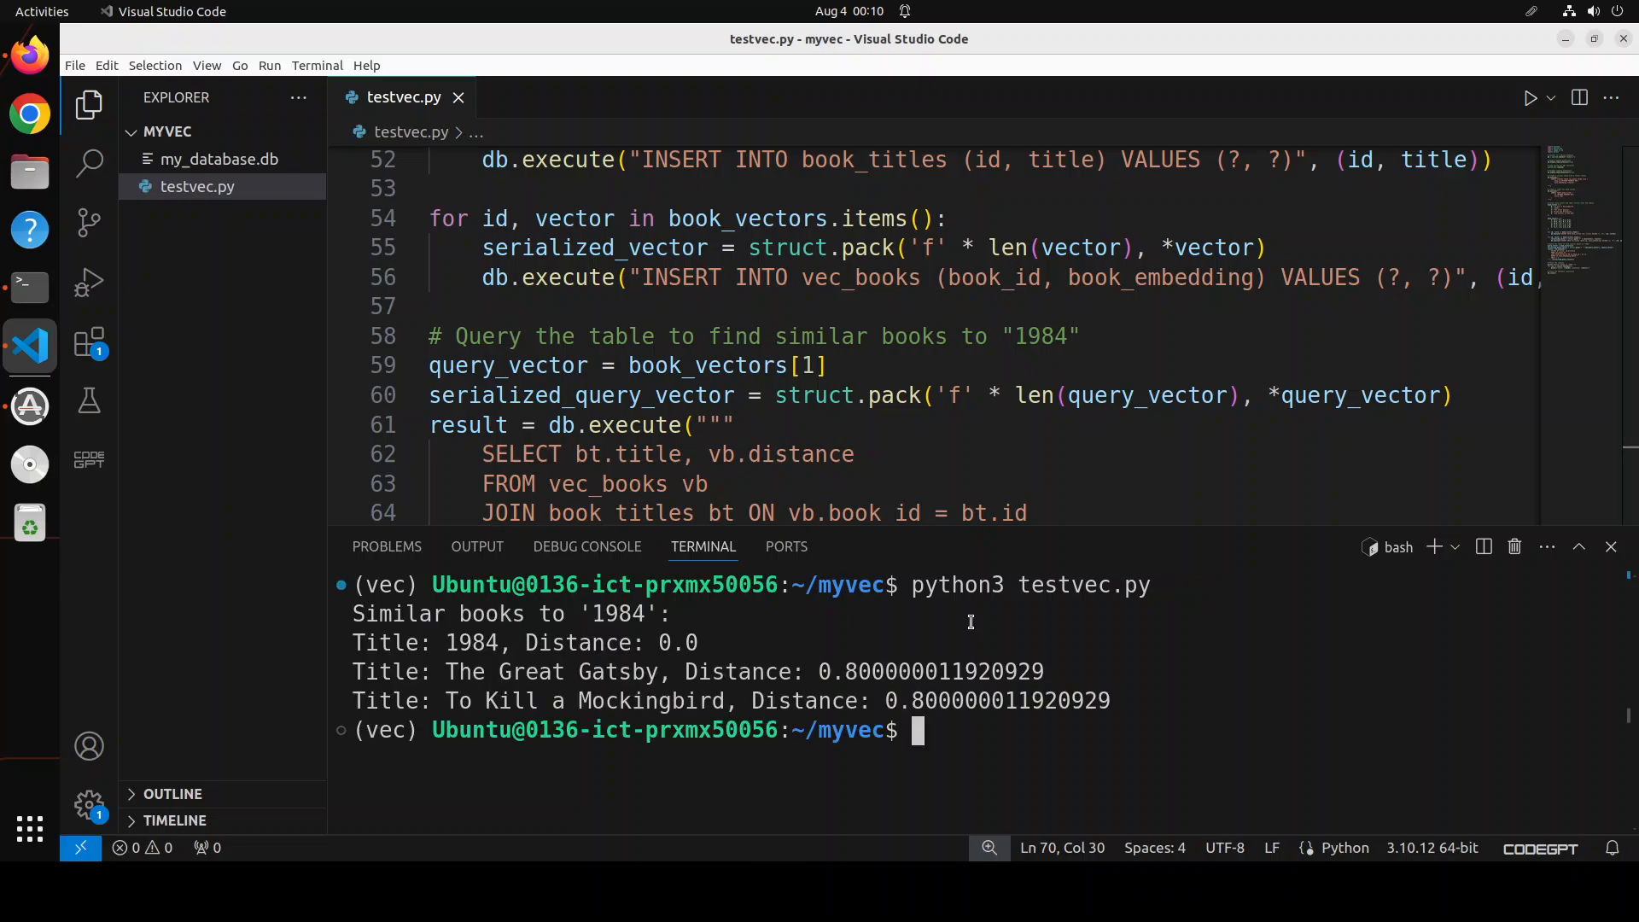
drag(379, 643, 679, 643)
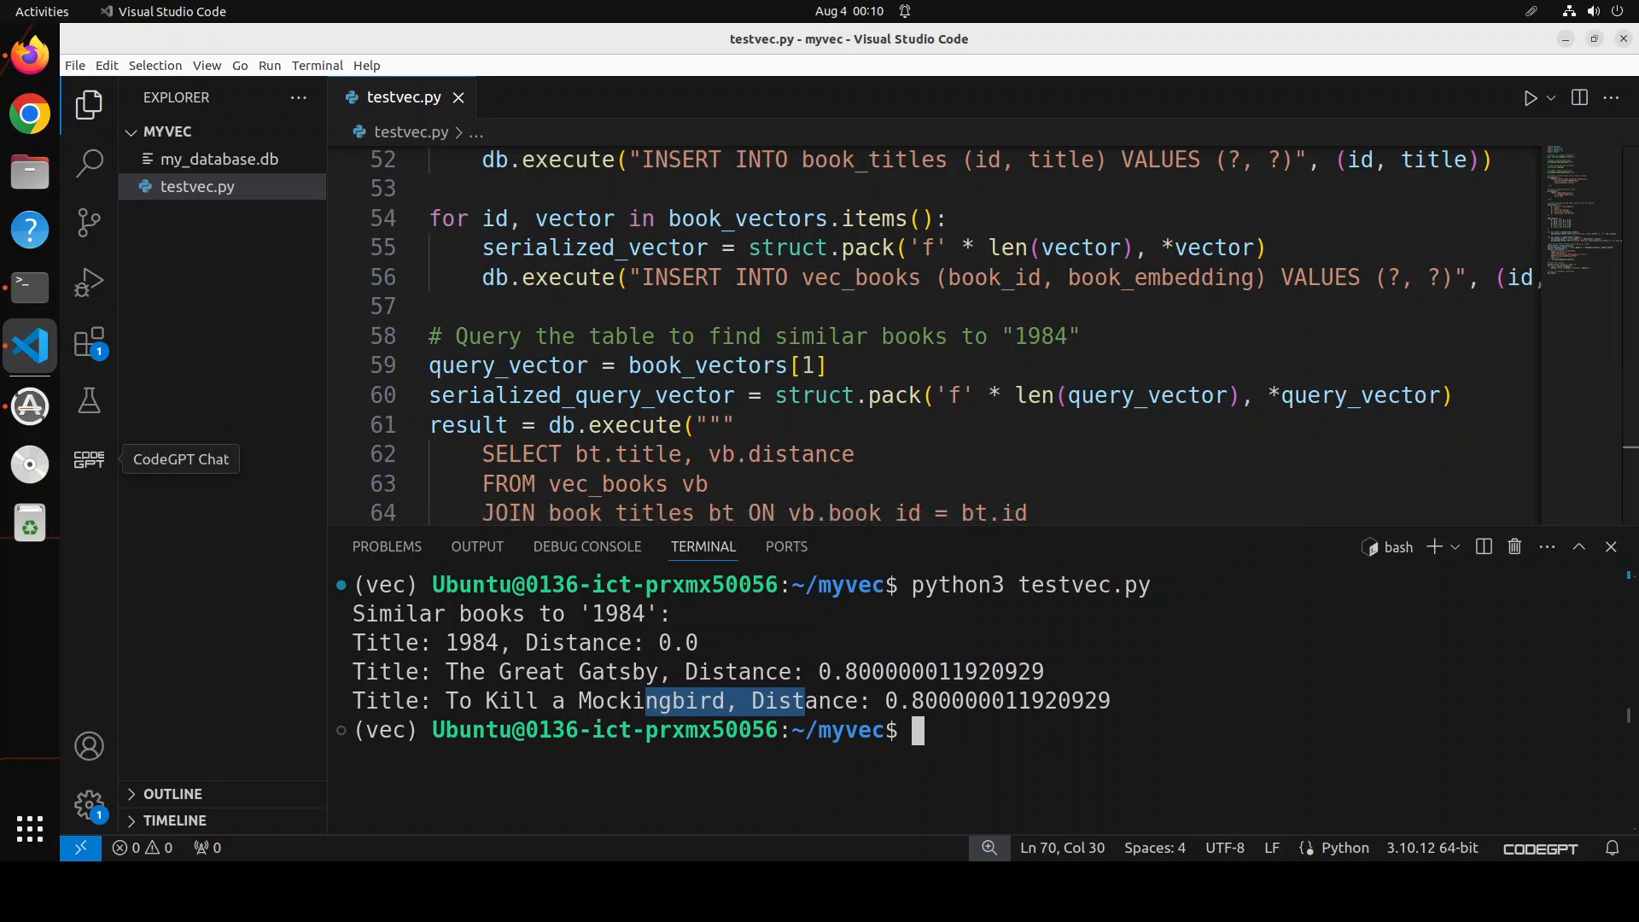
mouse_move(29, 57)
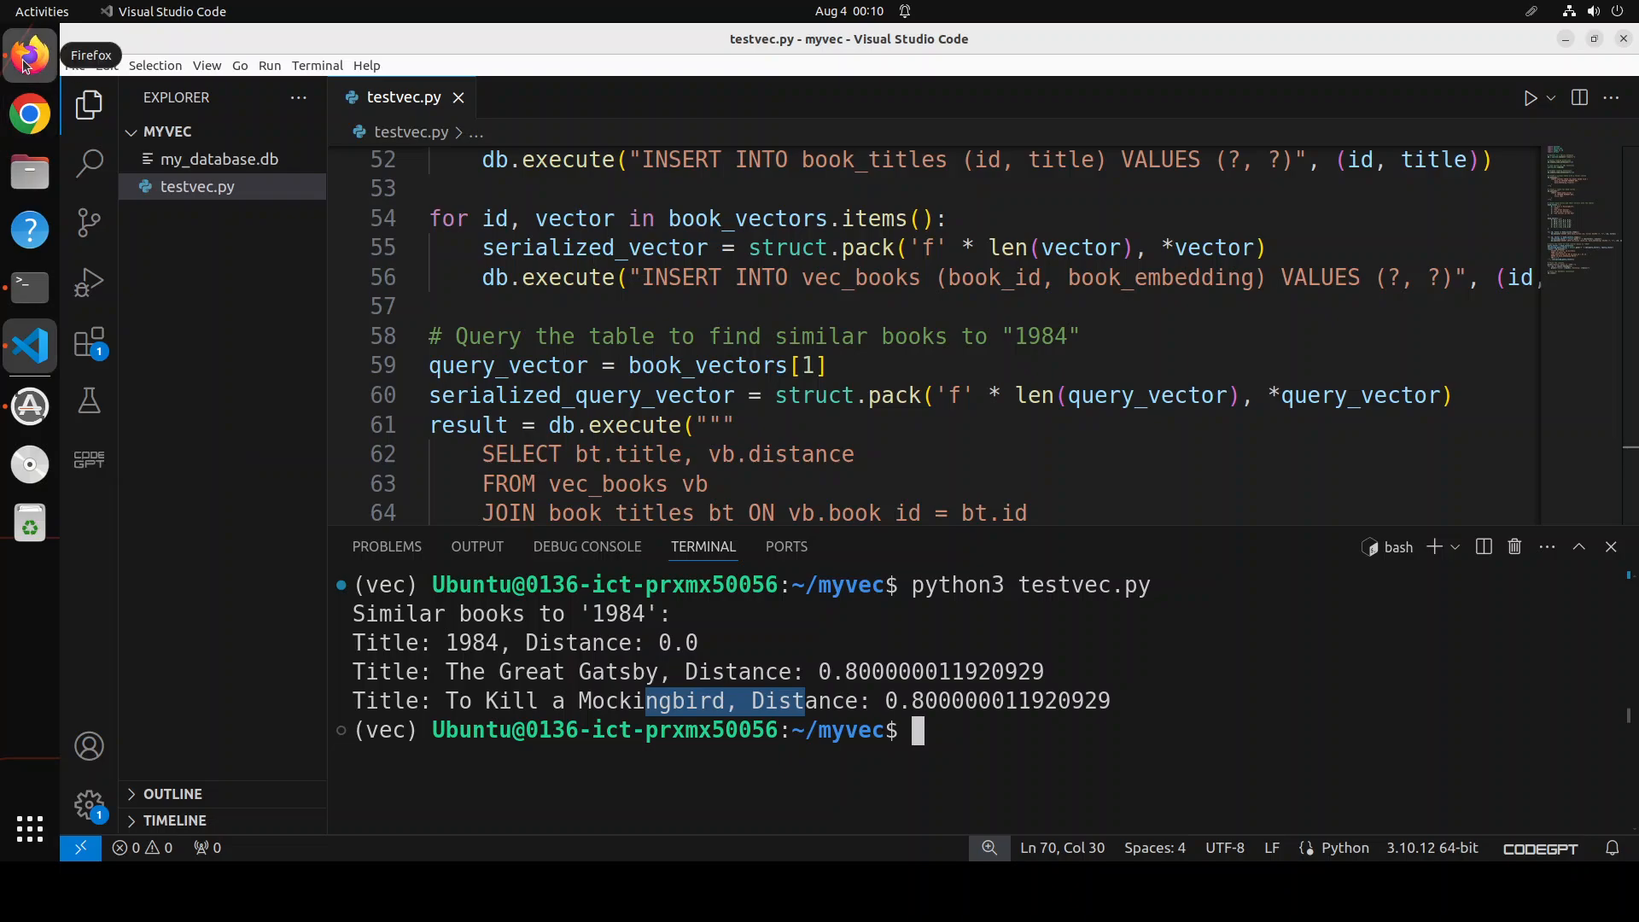